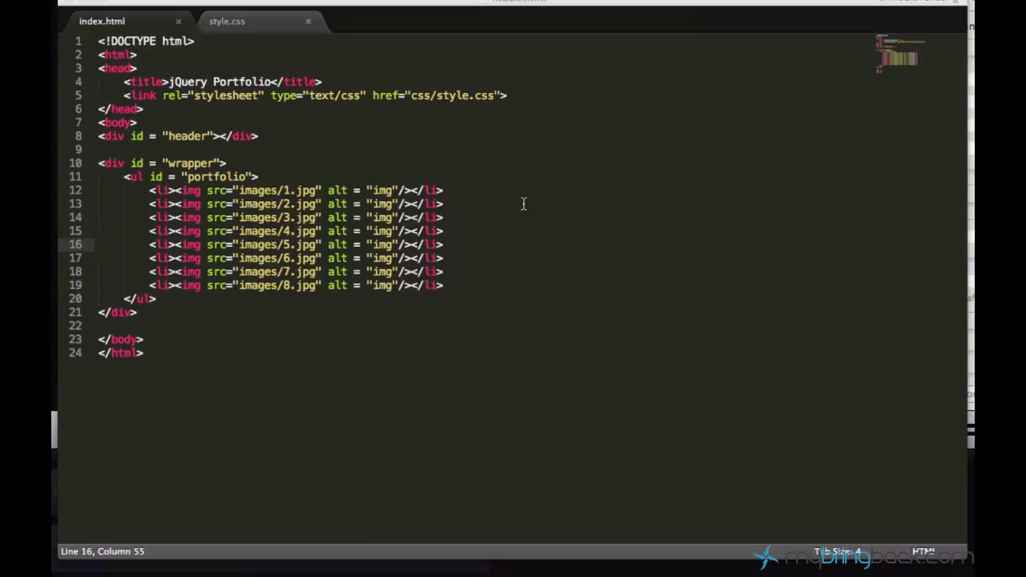
- Switch from index.html to the empty style.css stylesheet
{"action": "left_click", "coordinate": [228, 22]}
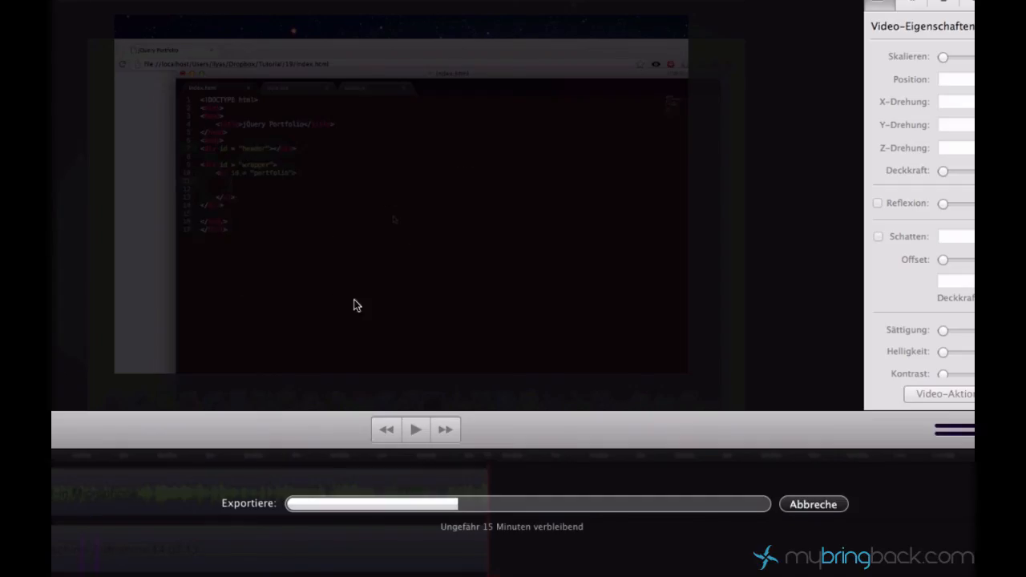
{"action": "mouse_move", "coordinate": [485, 289]}
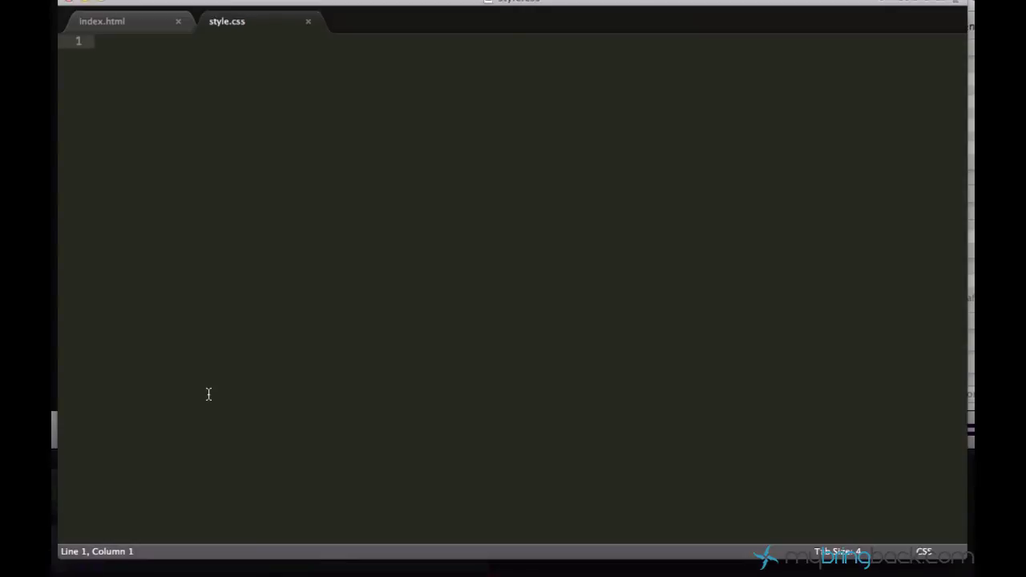
- Add a body rule setting margin and padding to 0
{"action": "type", "text": "body{"}
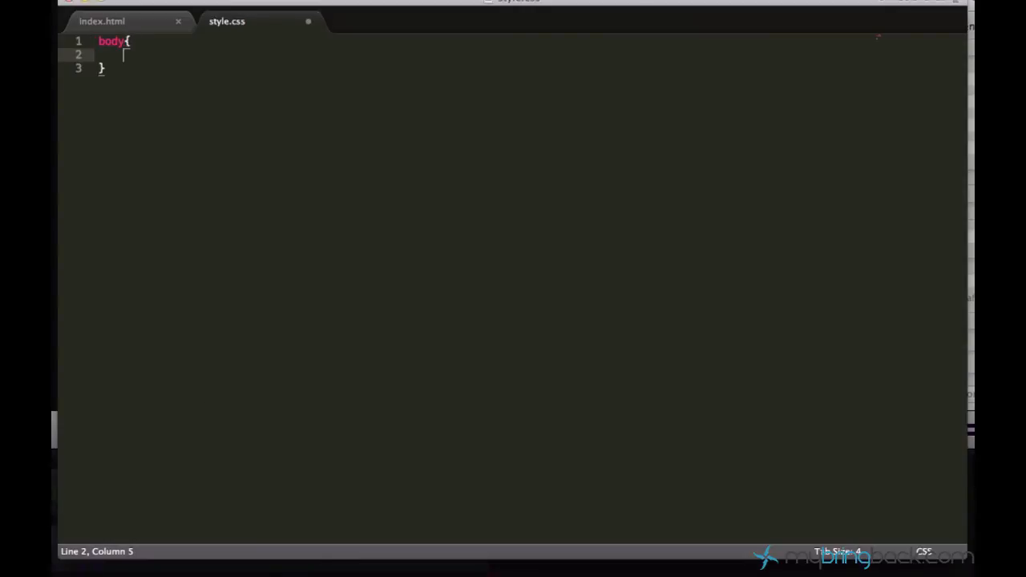
{"action": "type", "text": "margin:0;"}
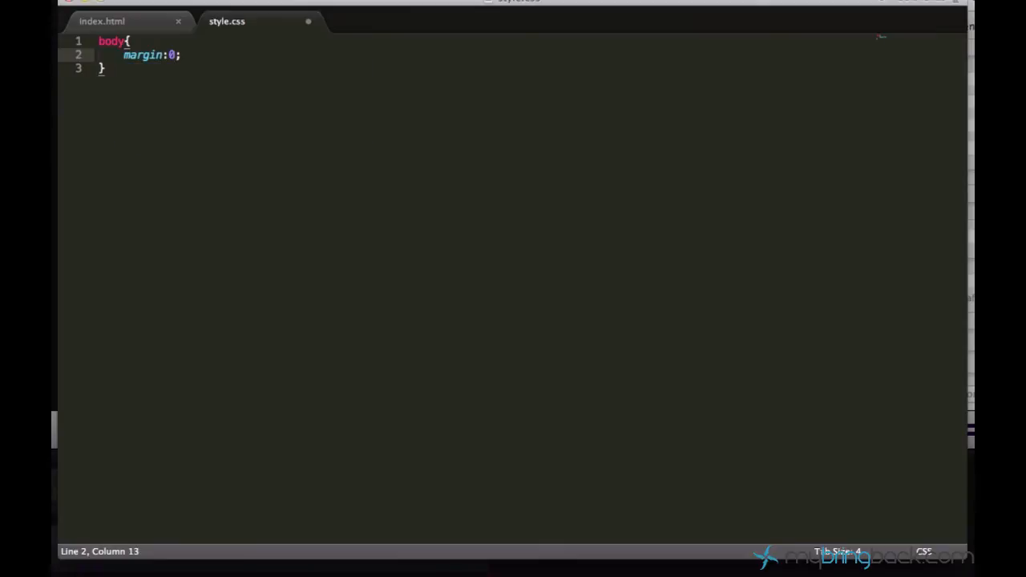
{"action": "type", "text": "padding:0;"}
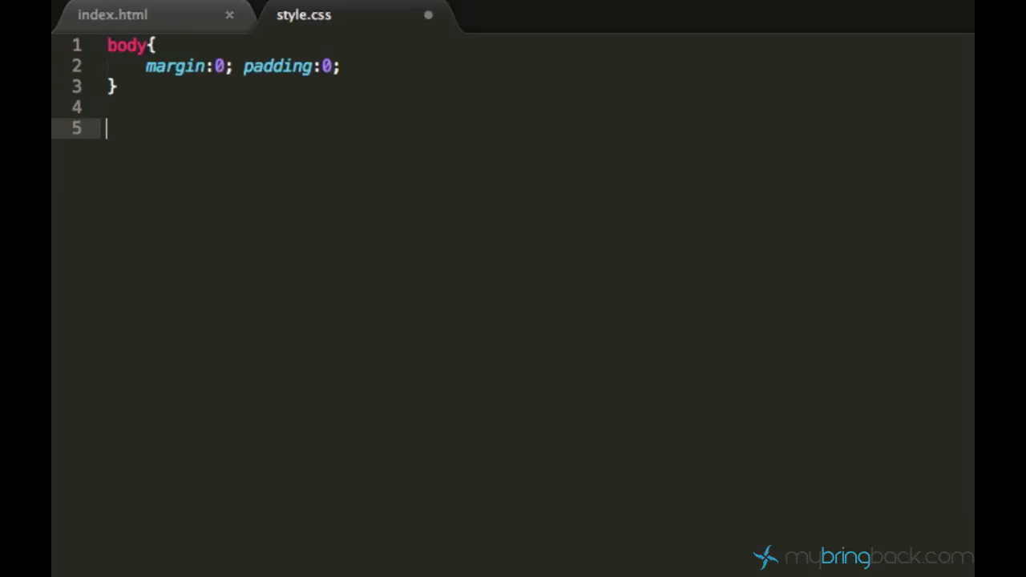
- Add a #header rule with 100% width, 56px height and black background
{"action": "type", "text": "#header{"}
{"action": "type", "text": "width:100%;"}
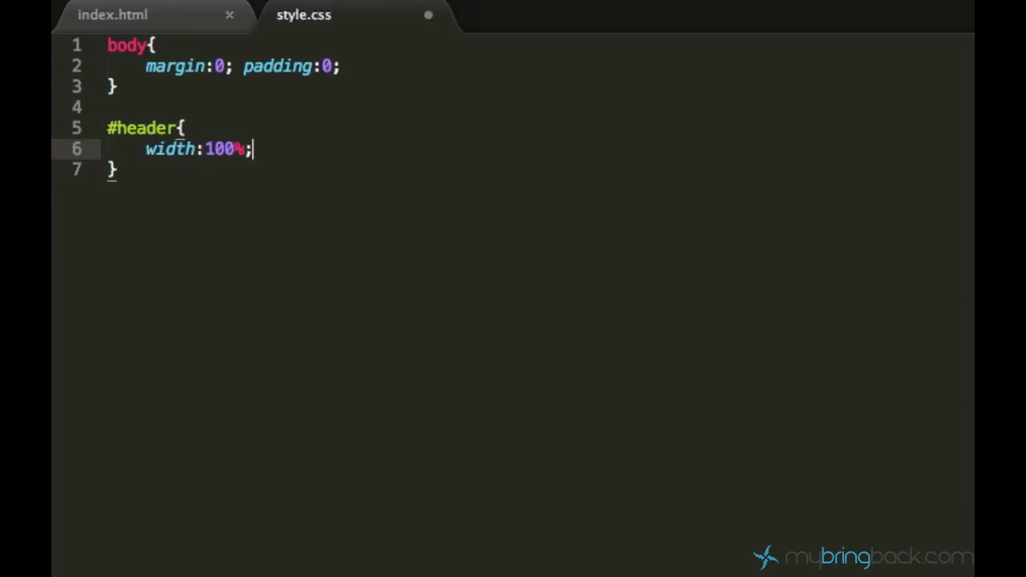
{"action": "type", "text": "heih"}
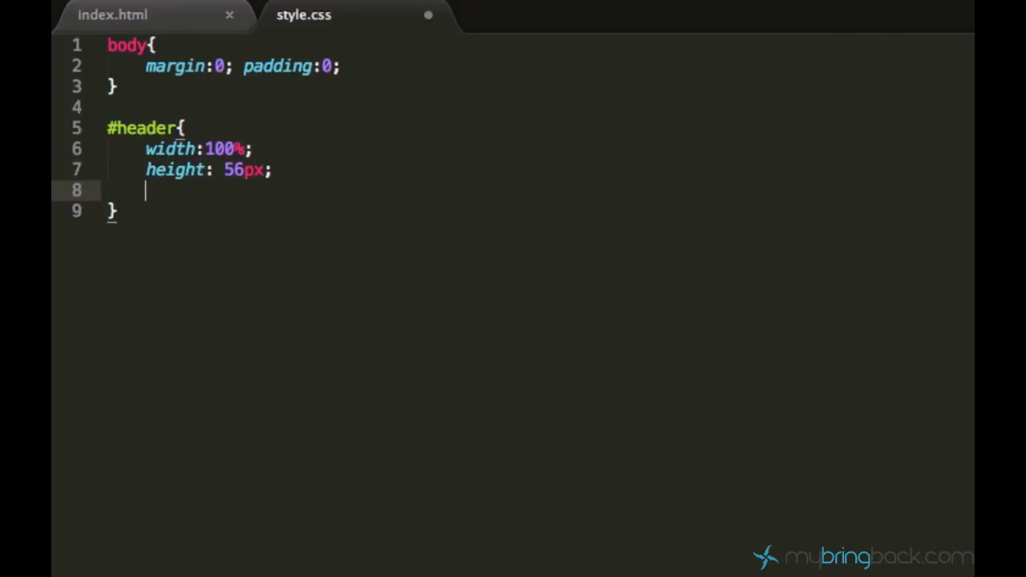
{"action": "type", "text": "background-"}
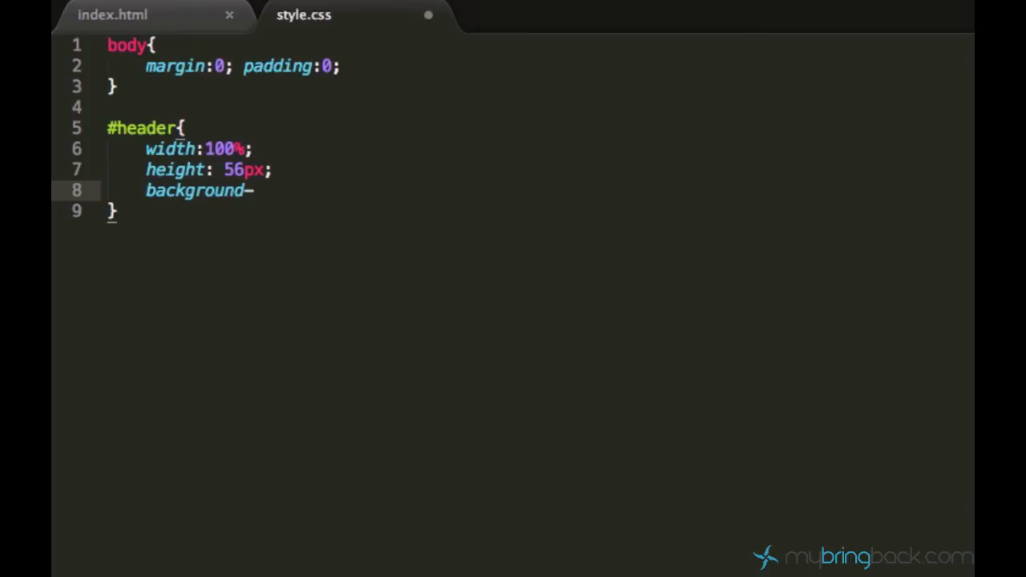
{"action": "type", "text": "color: bald"}
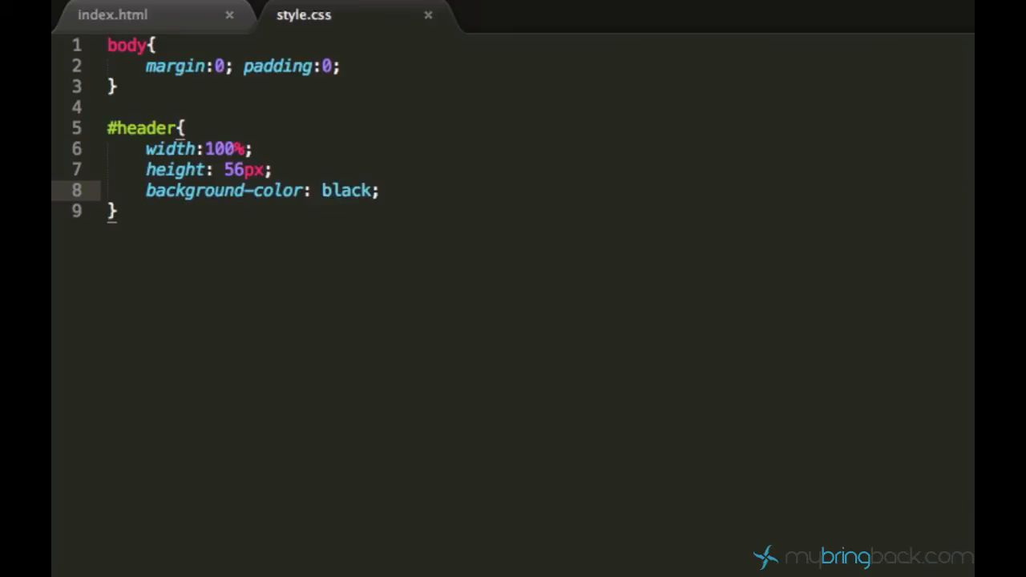
{"action": "key", "text": "Enter"}
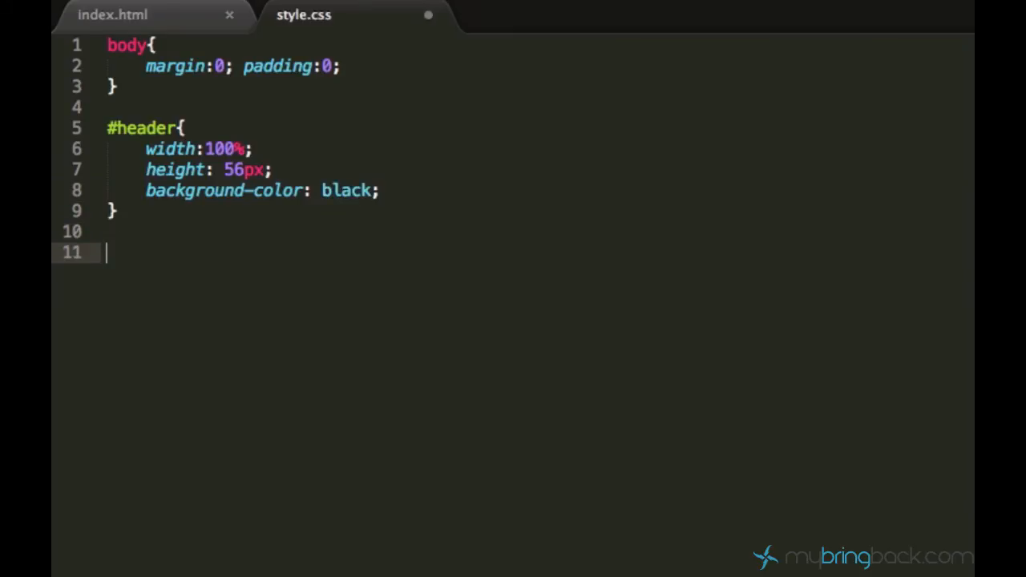
- Add #wrapper with 1024px width, 500px min-height and 0px auto margin, then save
{"action": "type", "text": "#wrapper{}"}
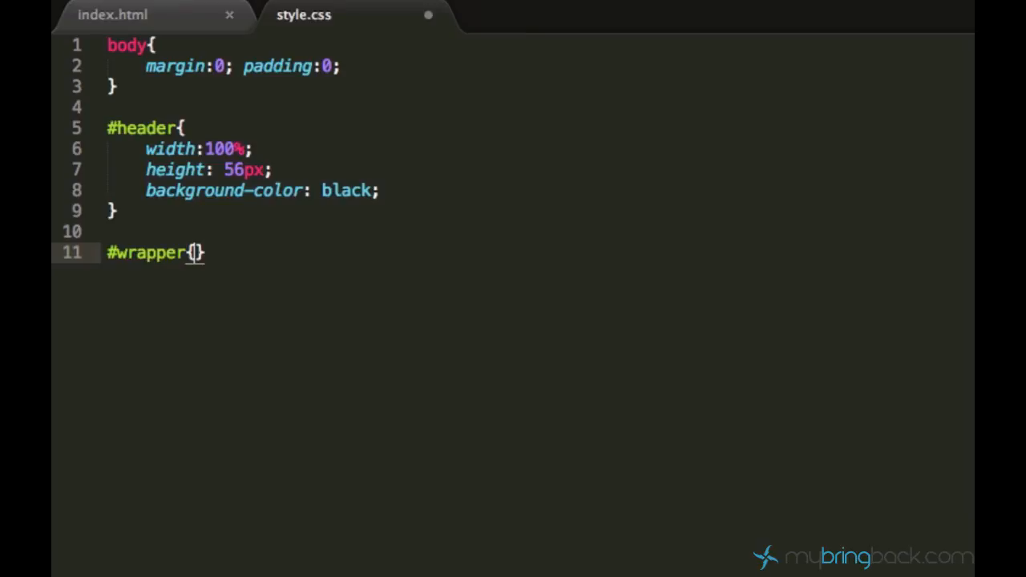
{"action": "type", "text": "width"}
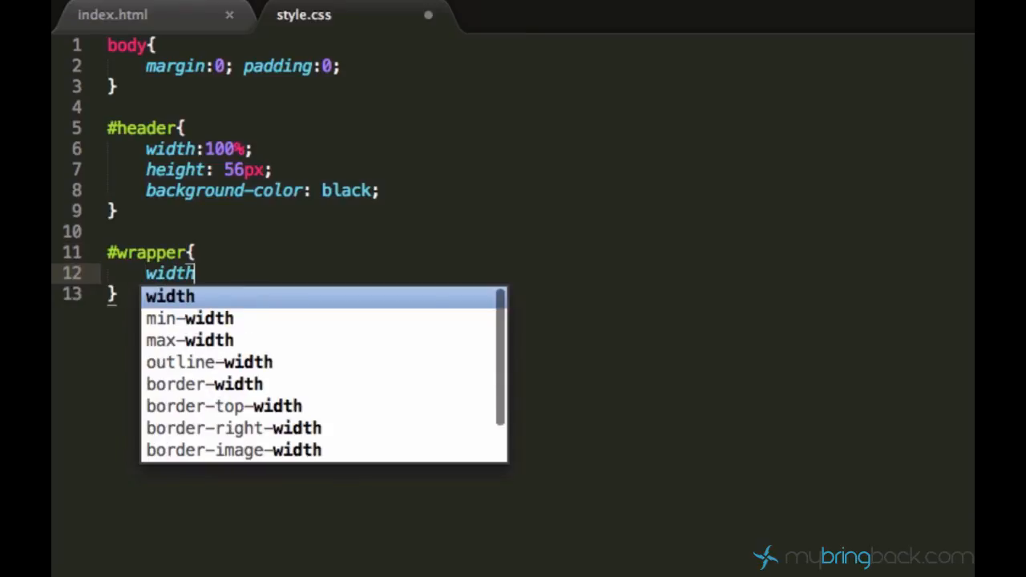
{"action": "type", "text": ":10;"}
{"action": "type", "text": "margin:;"}
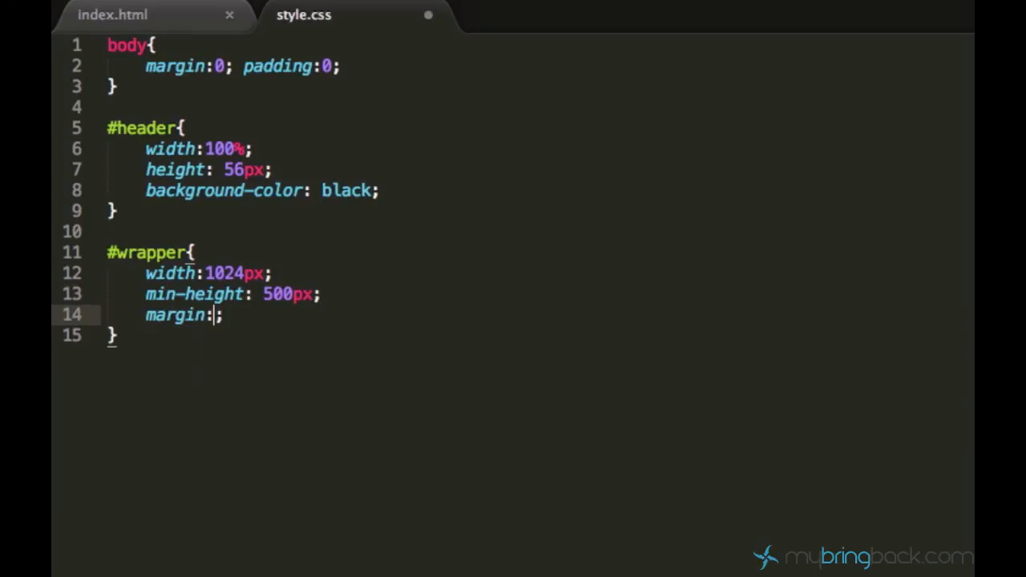
{"action": "type", "text": "0px auto"}
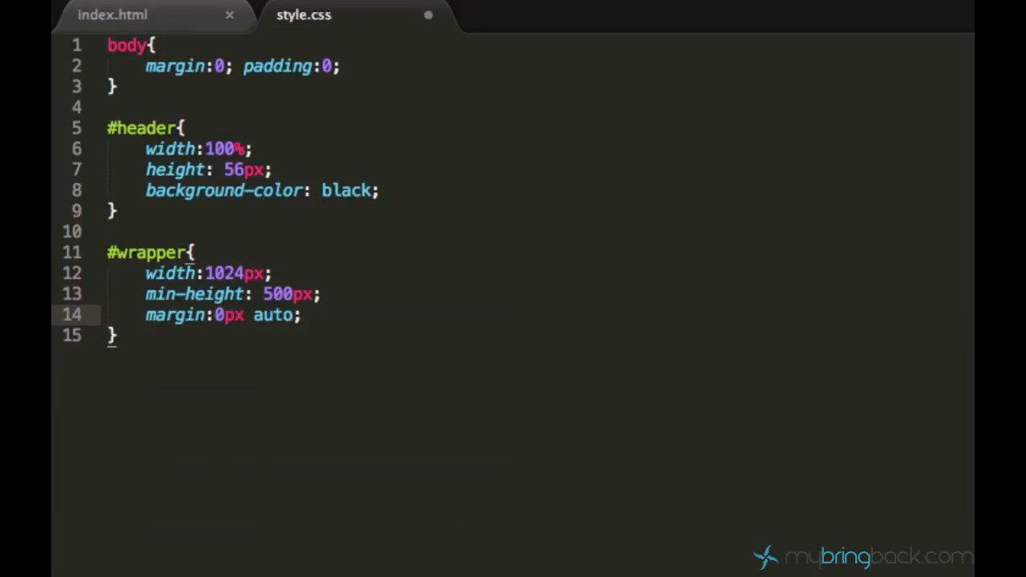
{"action": "key", "text": "Enter"}
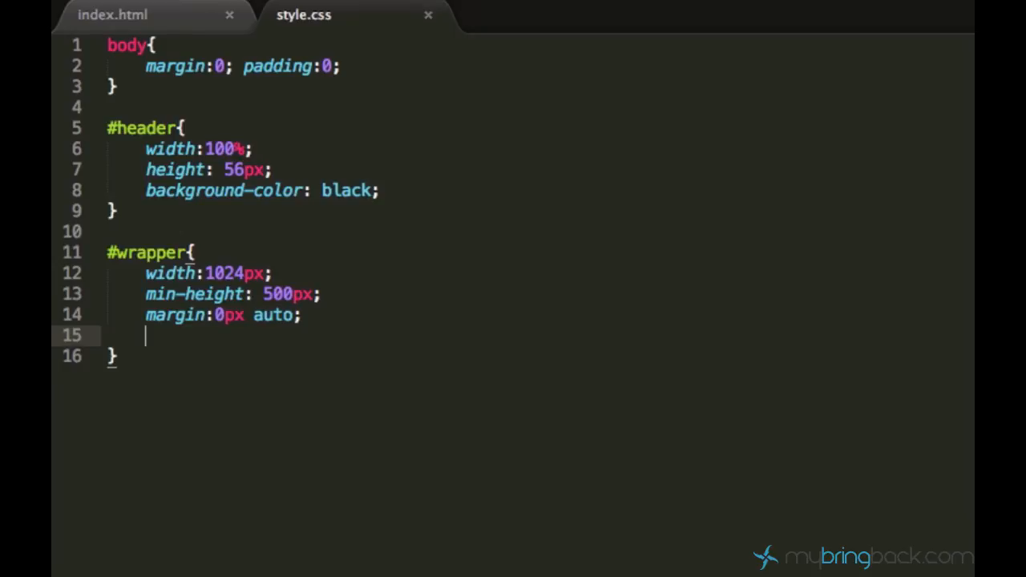
{"action": "left_click", "coordinate": [120, 16]}
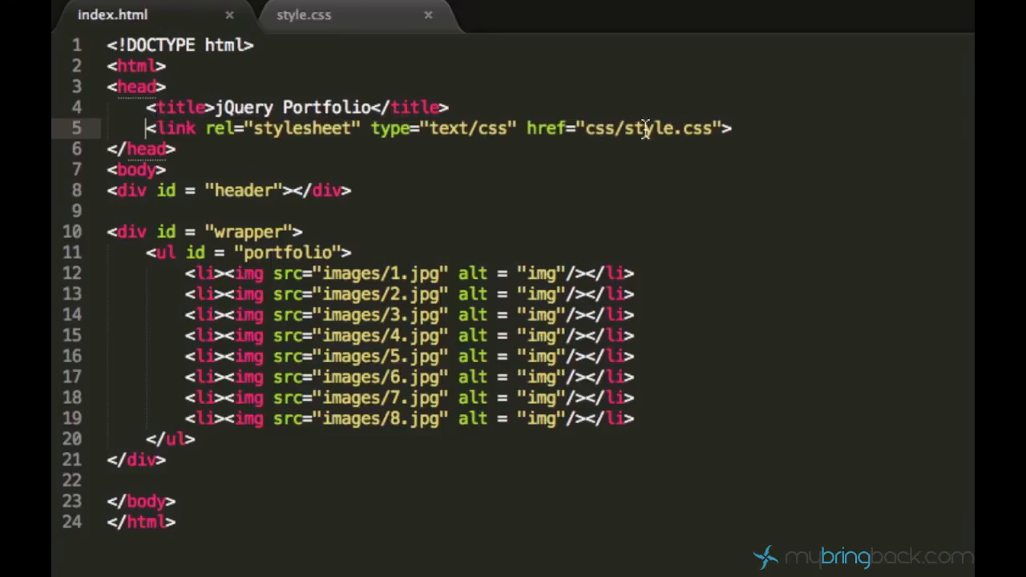
- Reload the page in Chrome, compare against the code, and recheck the full-size beach photo
{"action": "left_click", "coordinate": [351, 190]}
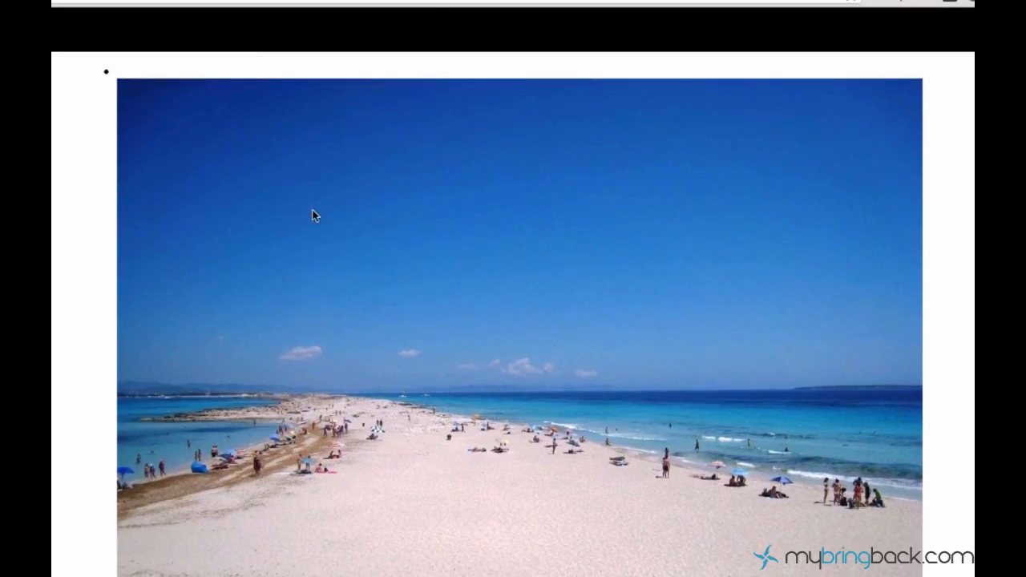
{"action": "left_click", "coordinate": [306, 569]}
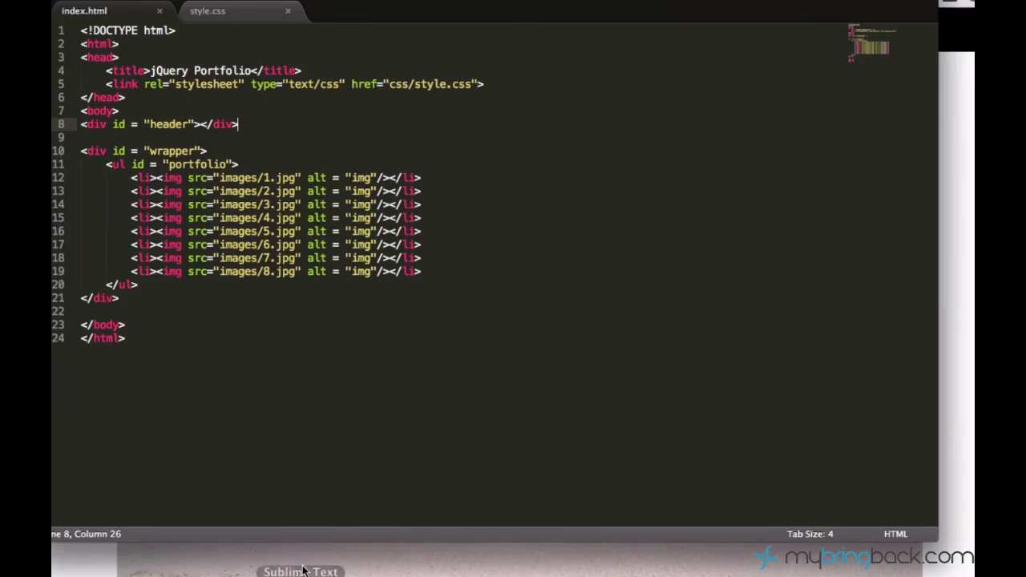
{"action": "left_click_drag", "start_coordinate": [132, 178], "coordinate": [237, 204]}
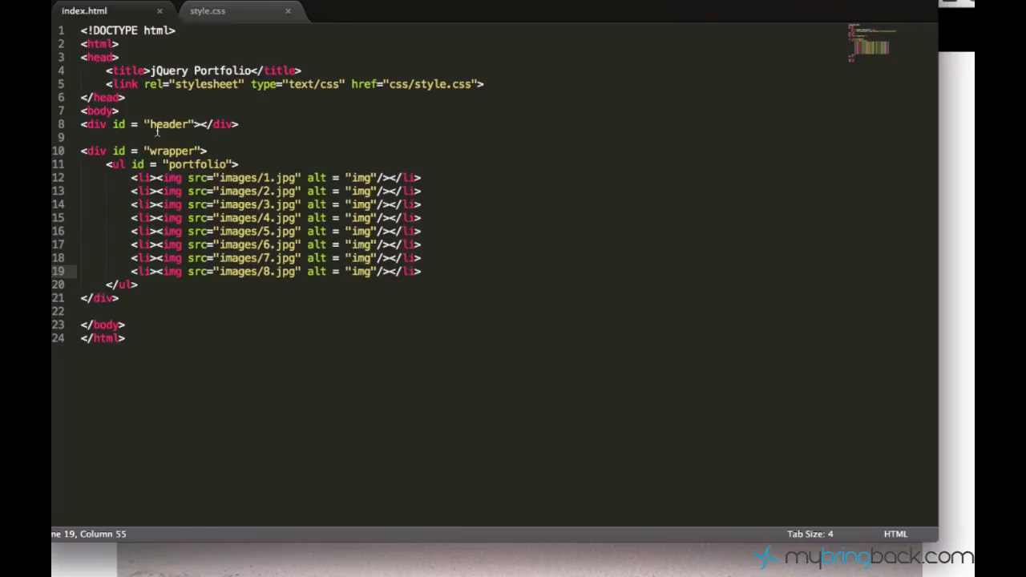
{"action": "left_click", "coordinate": [207, 11]}
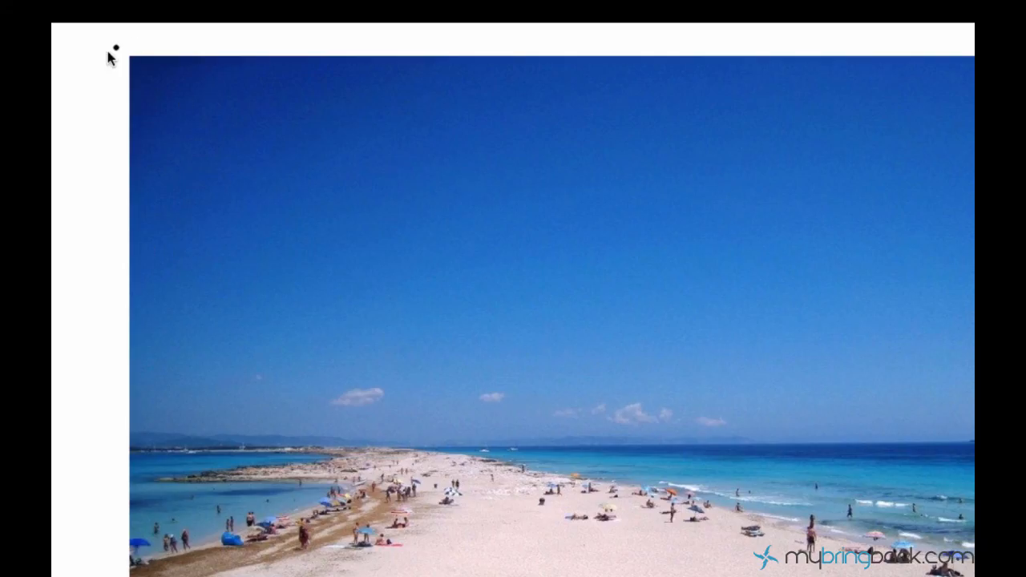
{"action": "mouse_move", "coordinate": [116, 253]}
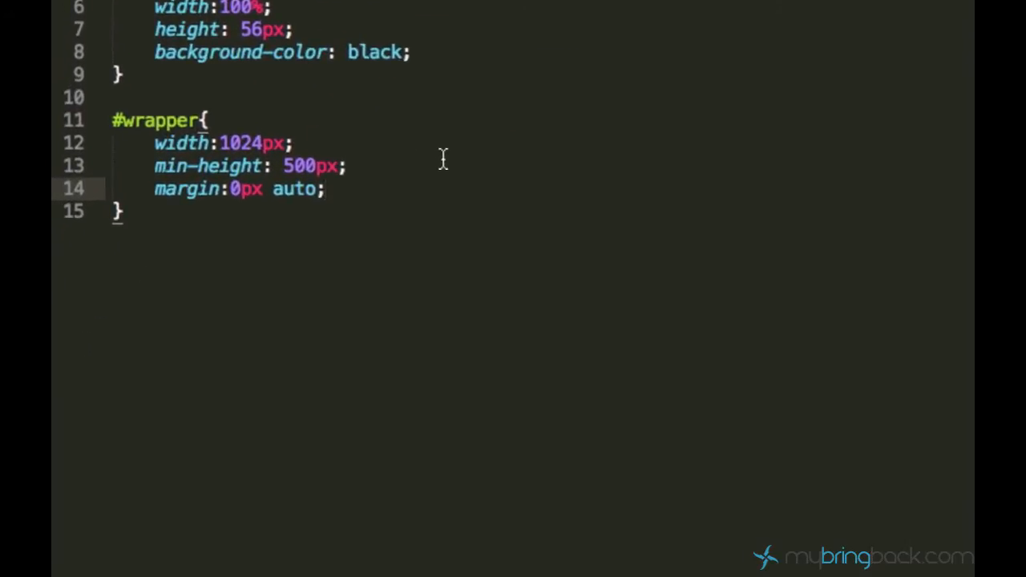
- Make portfolio list items display inline-block
{"action": "type", "text": "#portfolio{"}
{"action": "type", "text": "list-style-type: none;"}
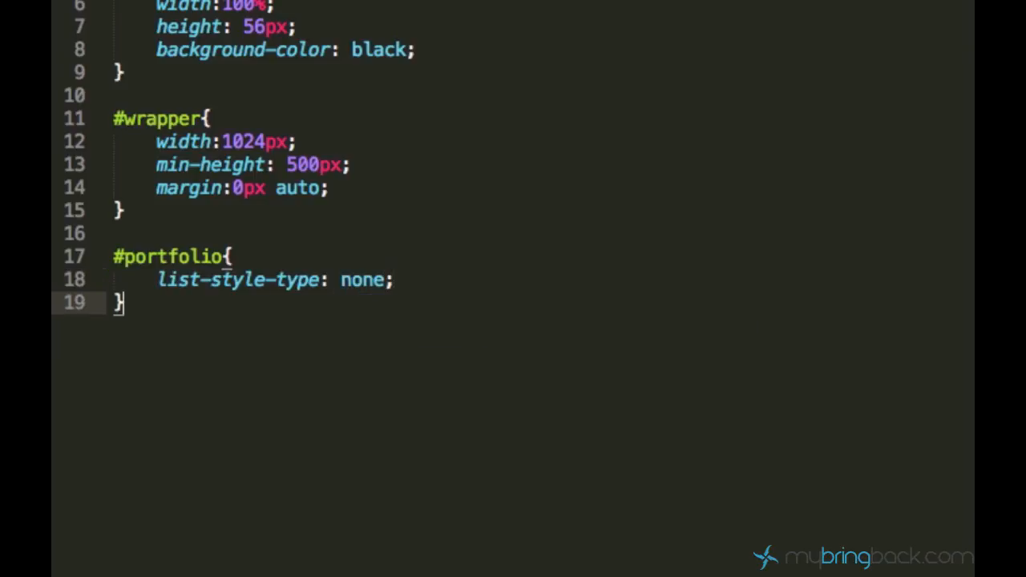
{"action": "type", "text": "portfolio li{"}
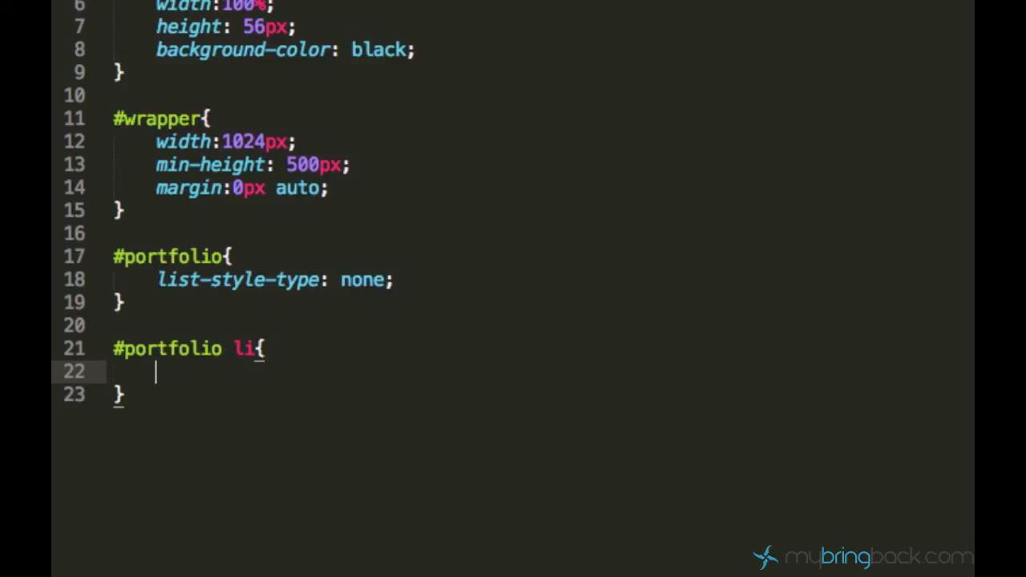
{"action": "type", "text": "d"}
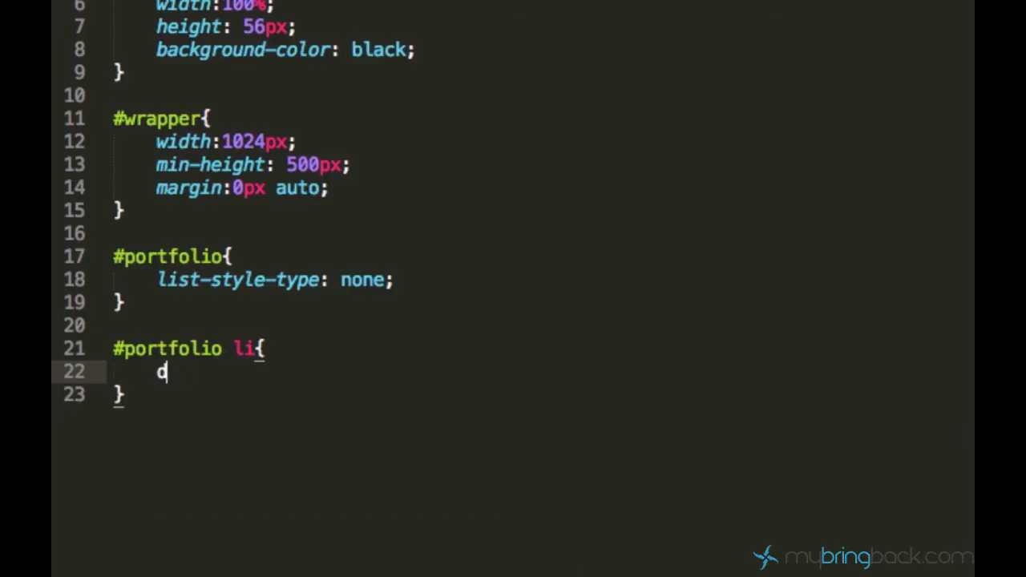
{"action": "type", "text": "isplay: inli"}
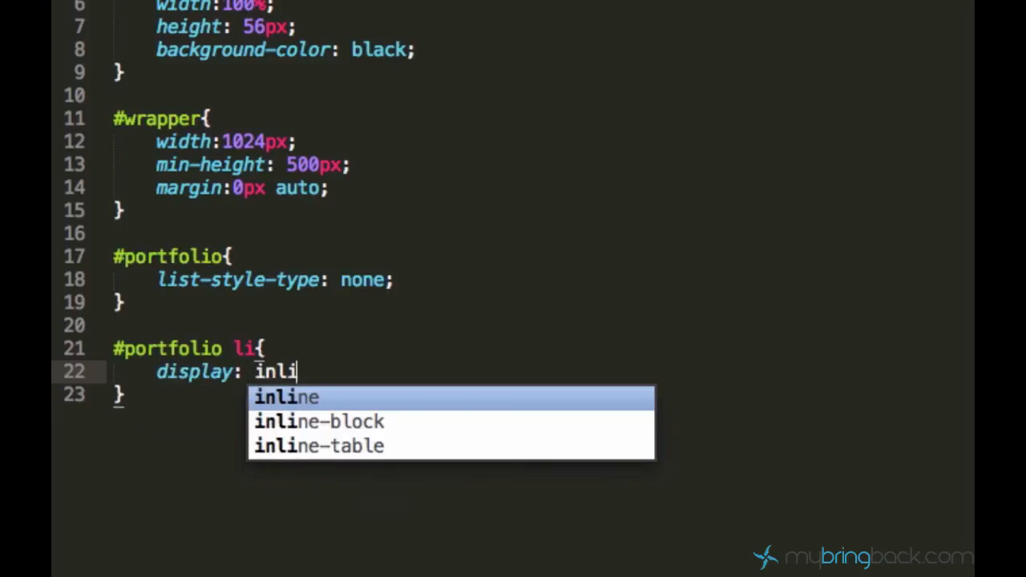
{"action": "left_click", "coordinate": [318, 422]}
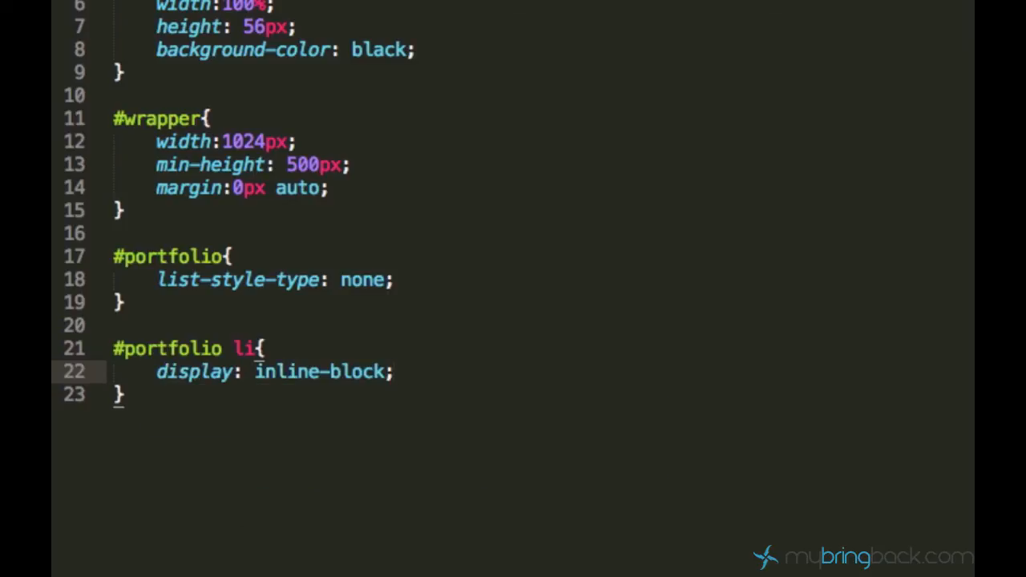
- Add a #portfolio li img rule with a 240px width
{"action": "type", "text": "#portfolio"}
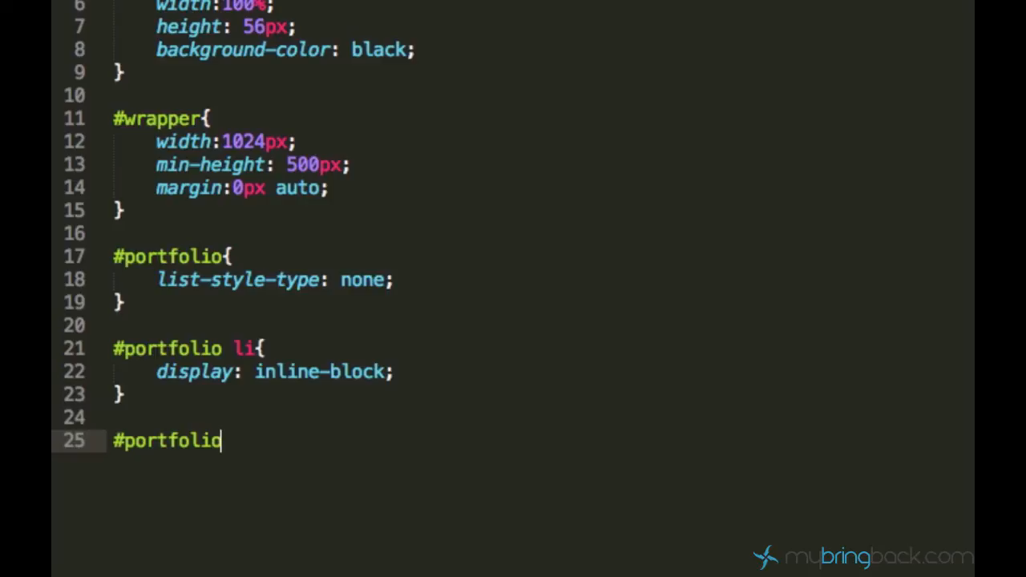
{"action": "type", "text": "li"}
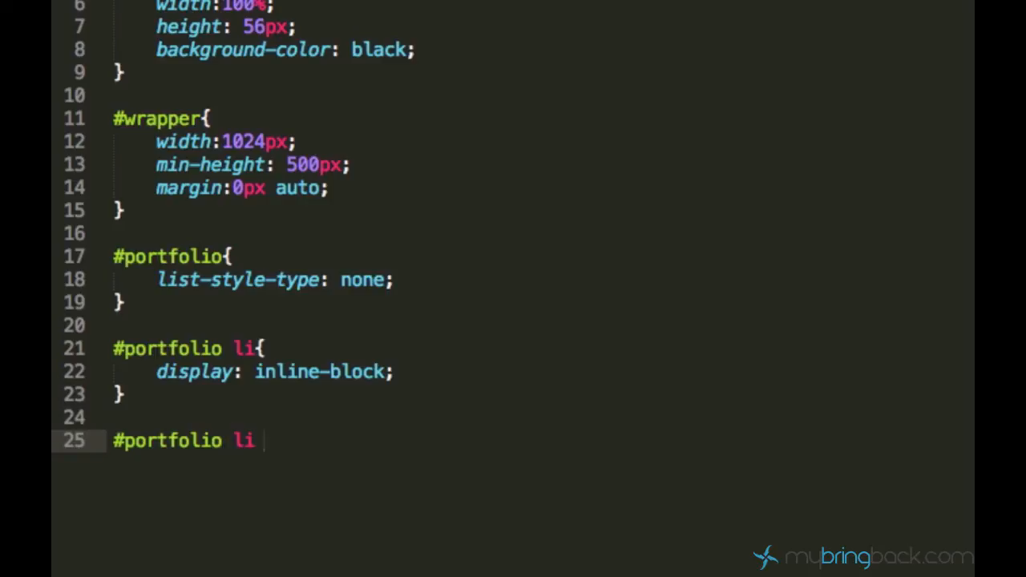
{"action": "type", "text": "img"}
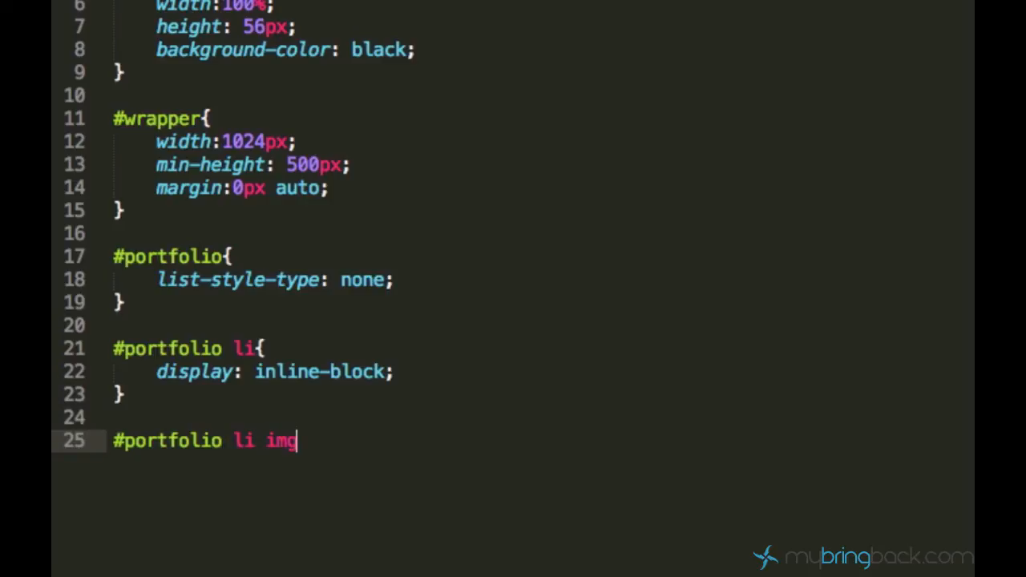
{"action": "type", "text": "{"}
{"action": "type", "text": "width:;"}
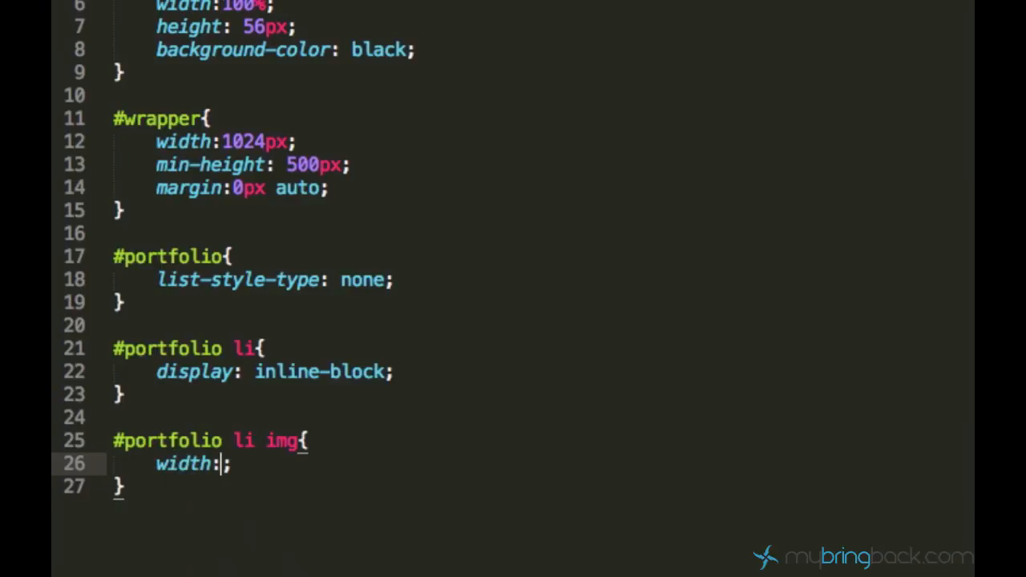
{"action": "type", "text": "240xP"}
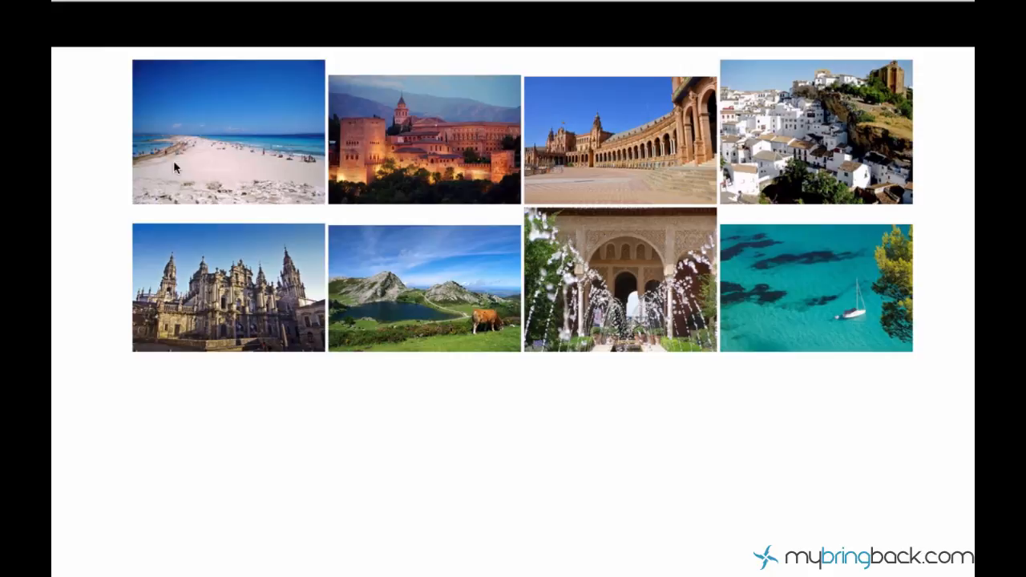
{"action": "mouse_move", "coordinate": [685, 209]}
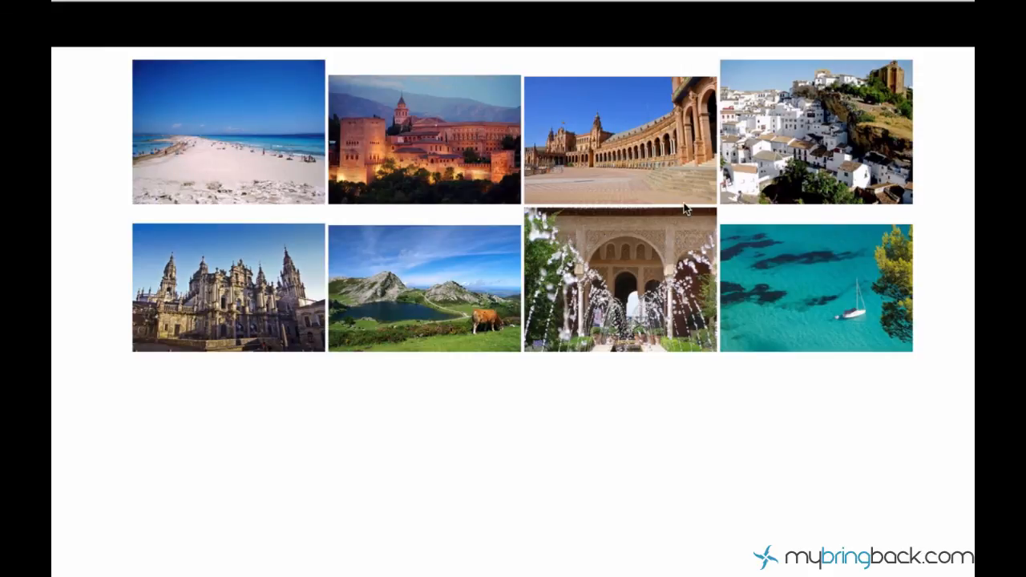
{"action": "mouse_move", "coordinate": [387, 156]}
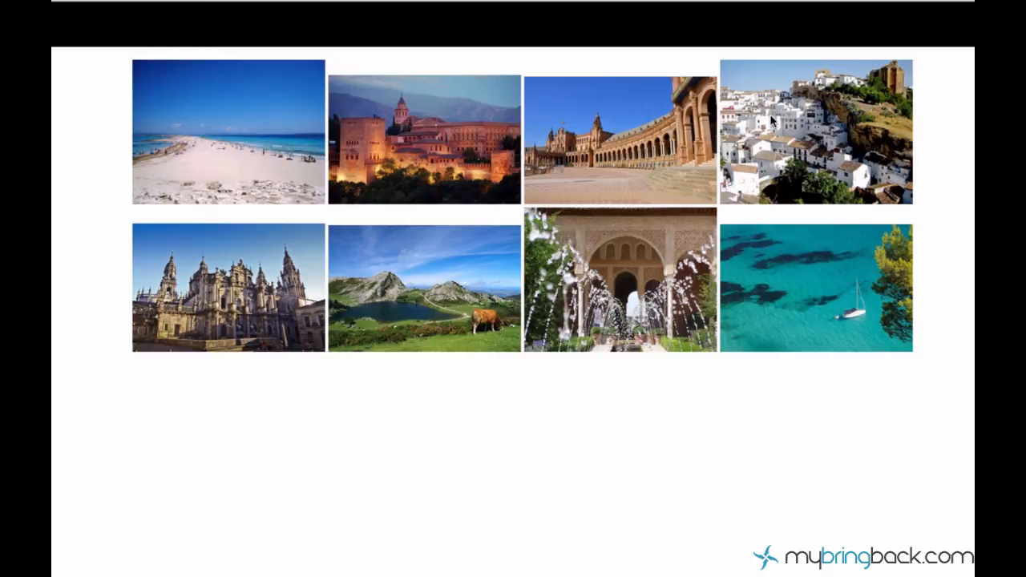
{"action": "mouse_move", "coordinate": [437, 191]}
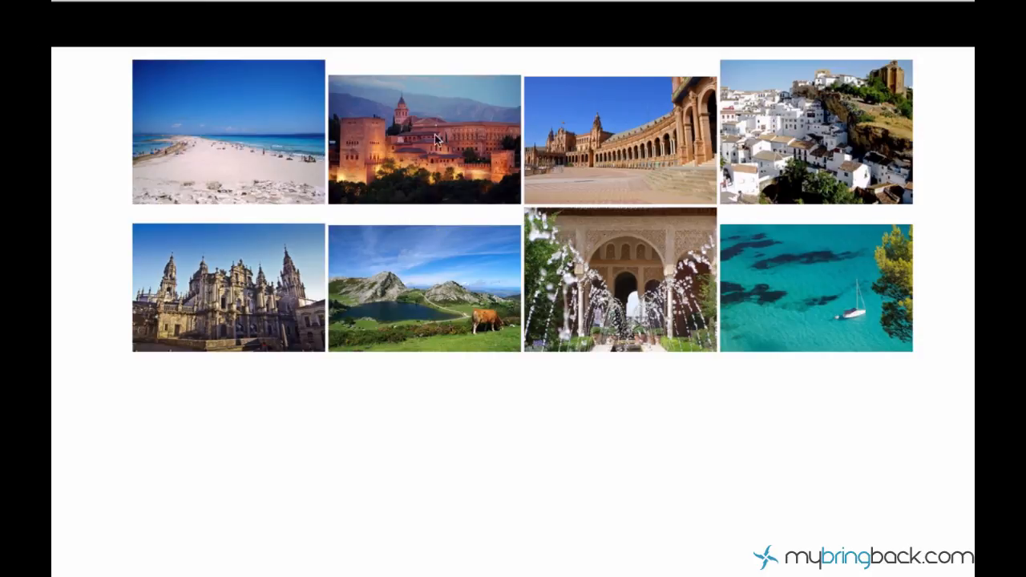
{"action": "mouse_move", "coordinate": [569, 133]}
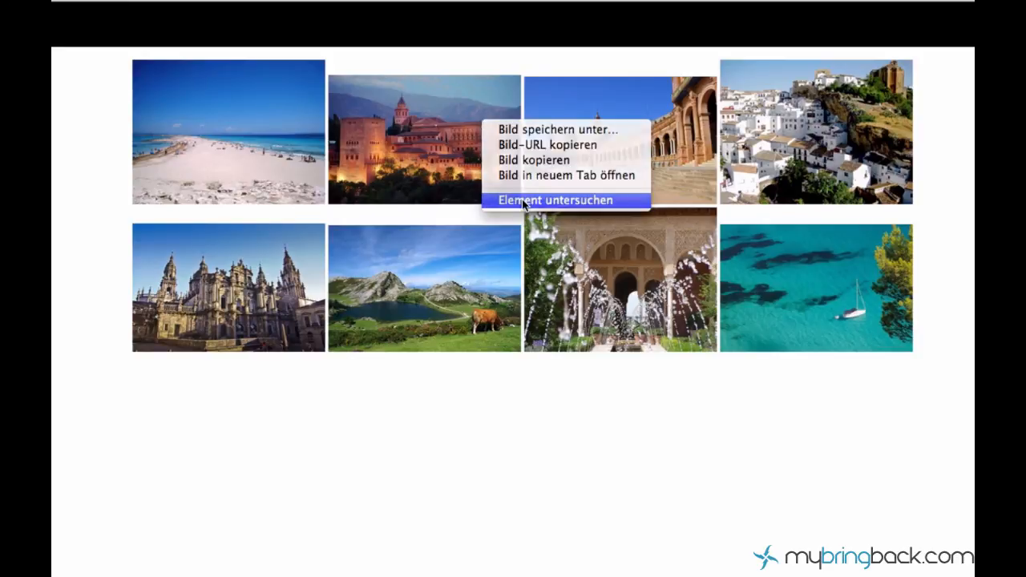
- Inspect the dusk castle and beach thumbnails in Chrome's developer tools
{"action": "left_click", "coordinate": [563, 199]}
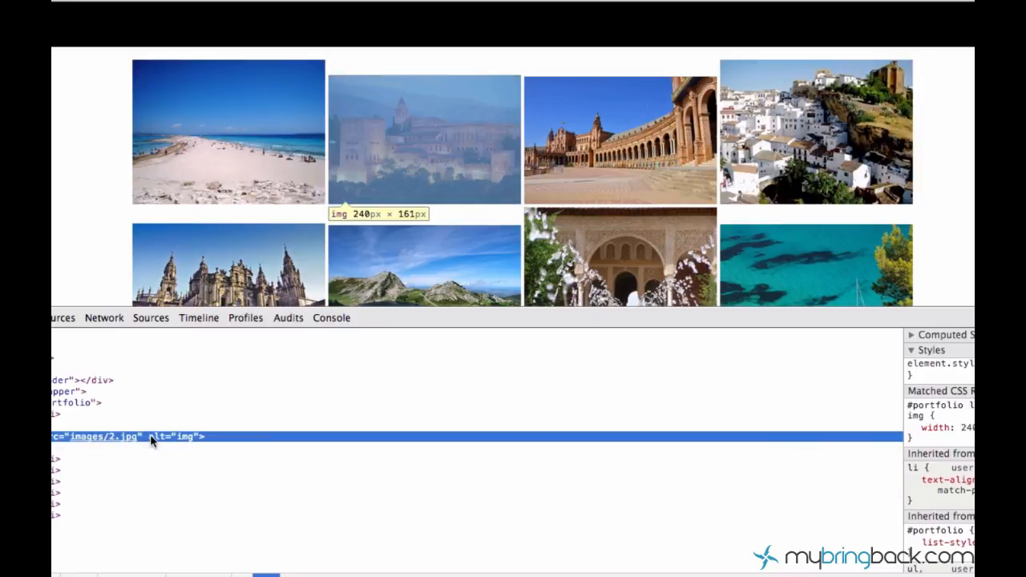
{"action": "mouse_move", "coordinate": [152, 436]}
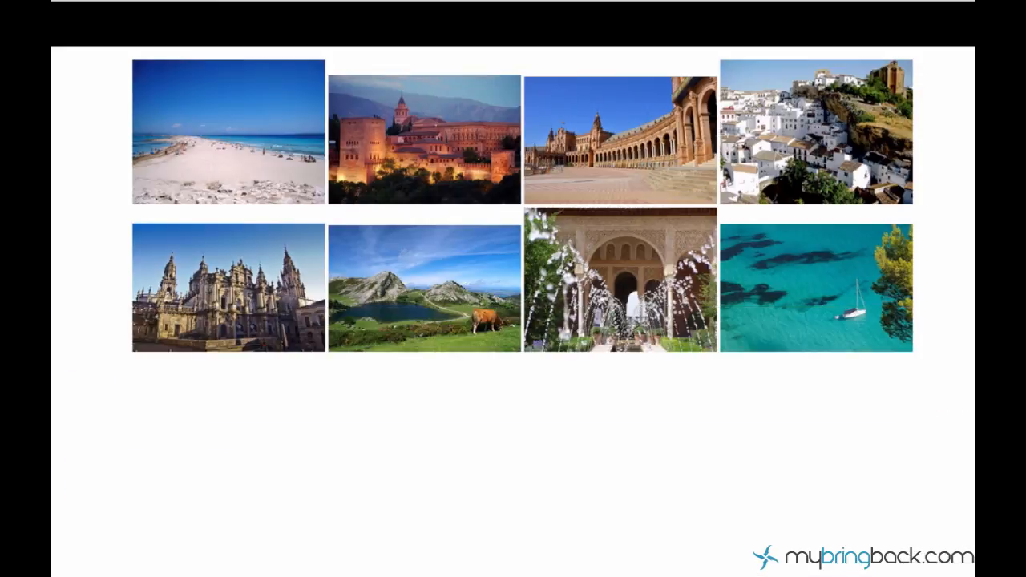
{"action": "right_click", "coordinate": [201, 144]}
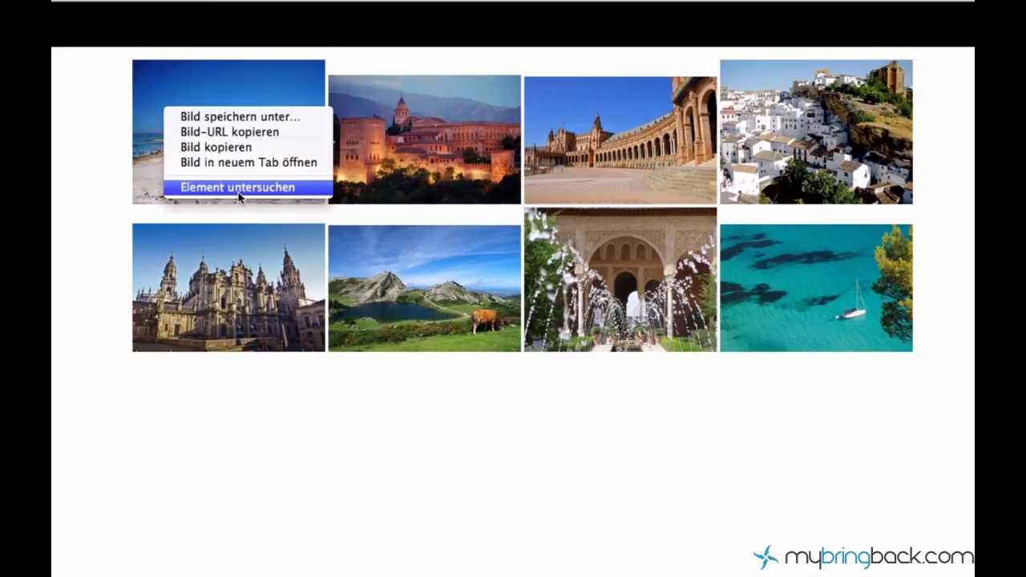
{"action": "left_click", "coordinate": [237, 187]}
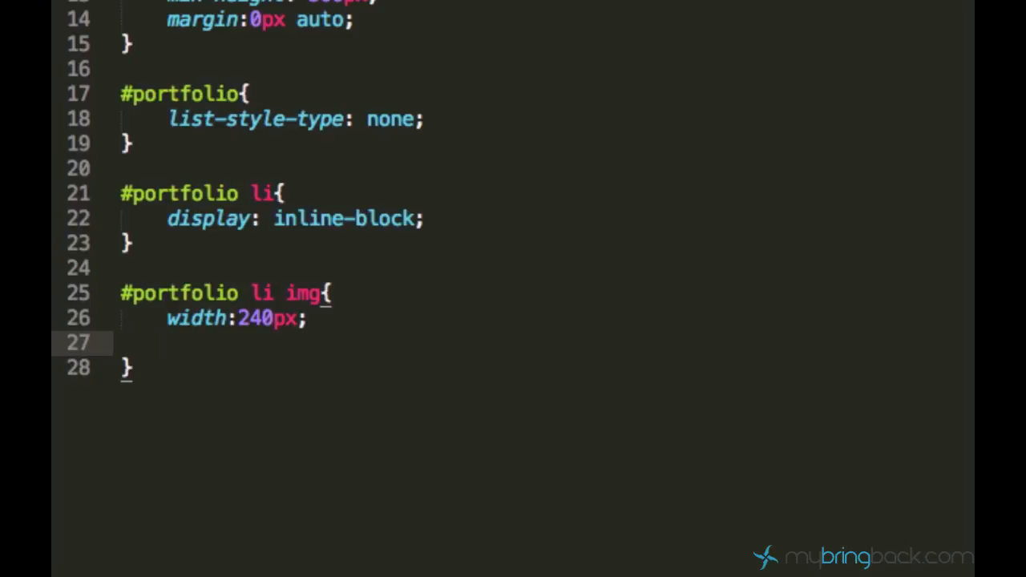
- Add height: 170px to the #portfolio li img rule
{"action": "type", "text": "height:170;"}
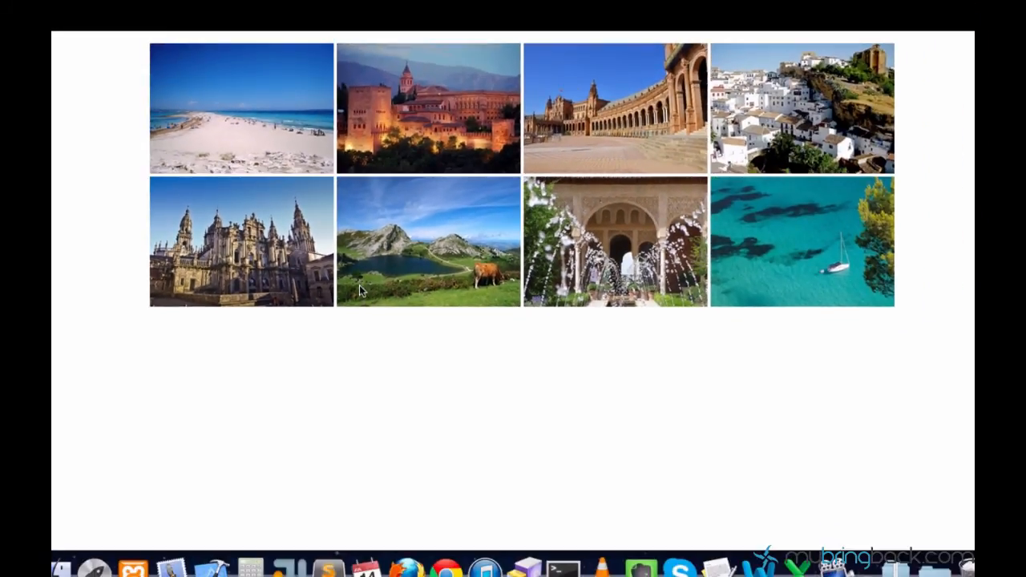
{"action": "mouse_move", "coordinate": [463, 166]}
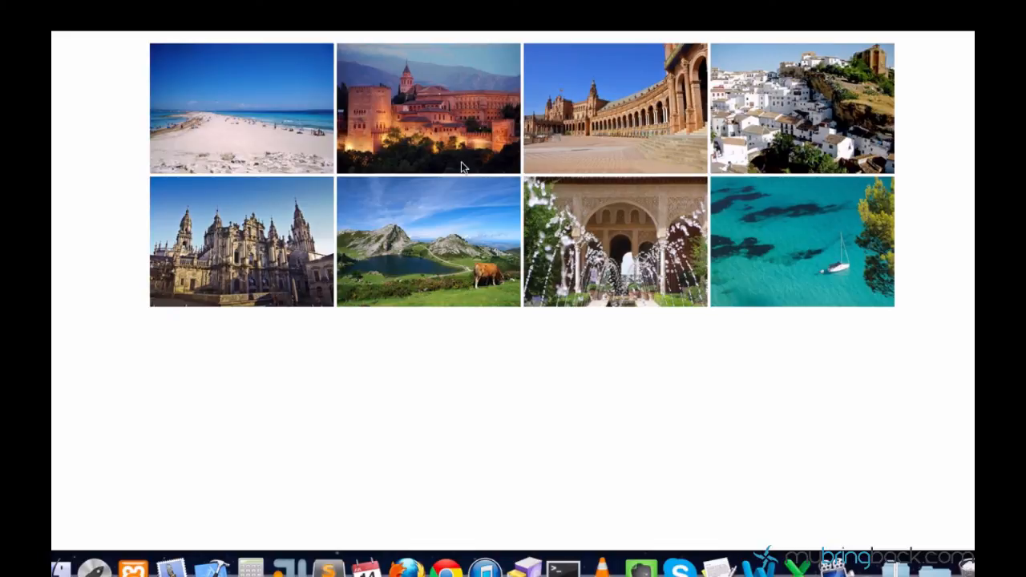
{"action": "mouse_move", "coordinate": [129, 62]}
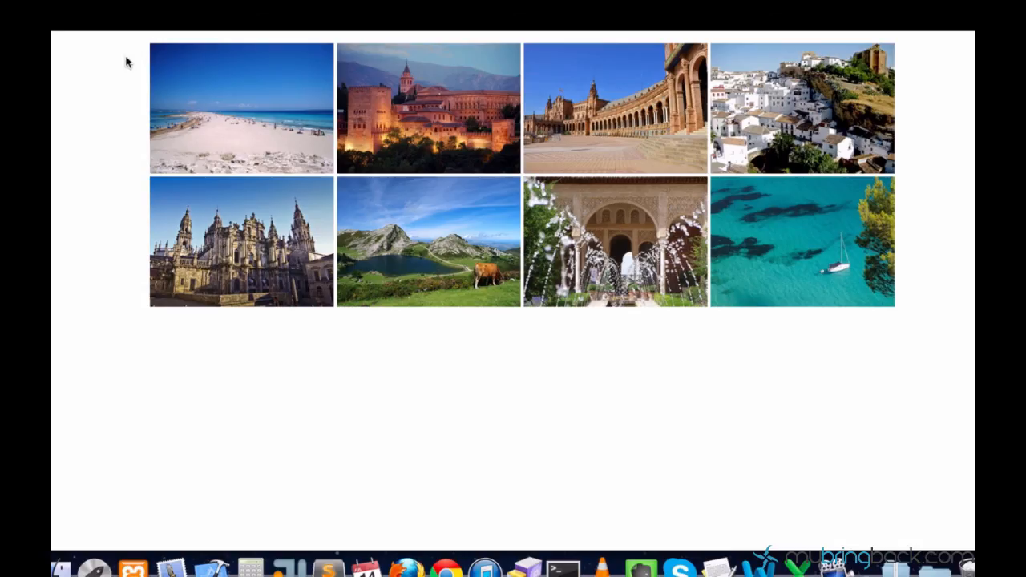
{"action": "mouse_move", "coordinate": [422, 181]}
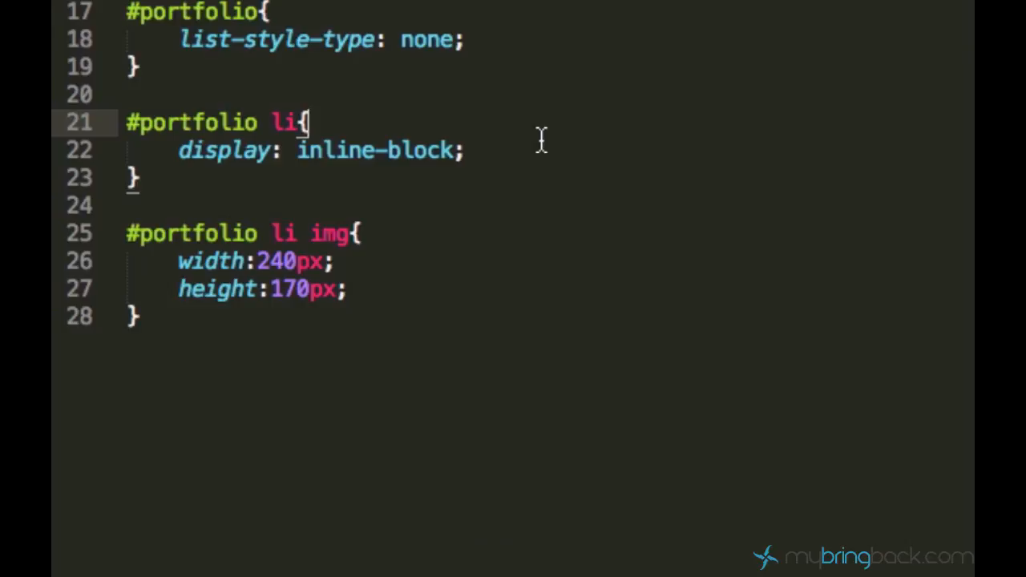
- Add margin: 10px 5px 10px 5px to the #portfolio li rule
{"action": "type", "text": "margin:;"}
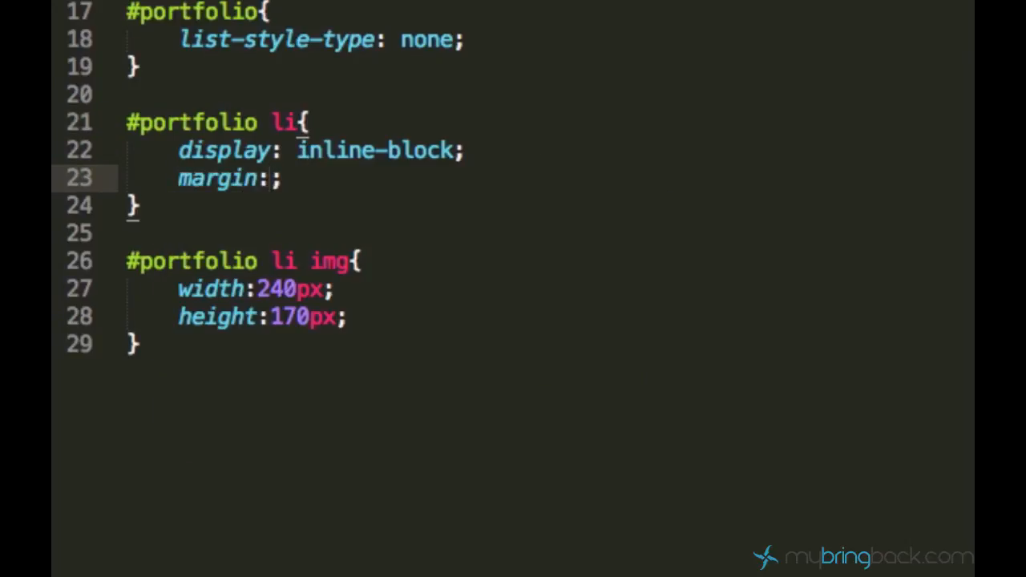
{"action": "type", "text": "10px"}
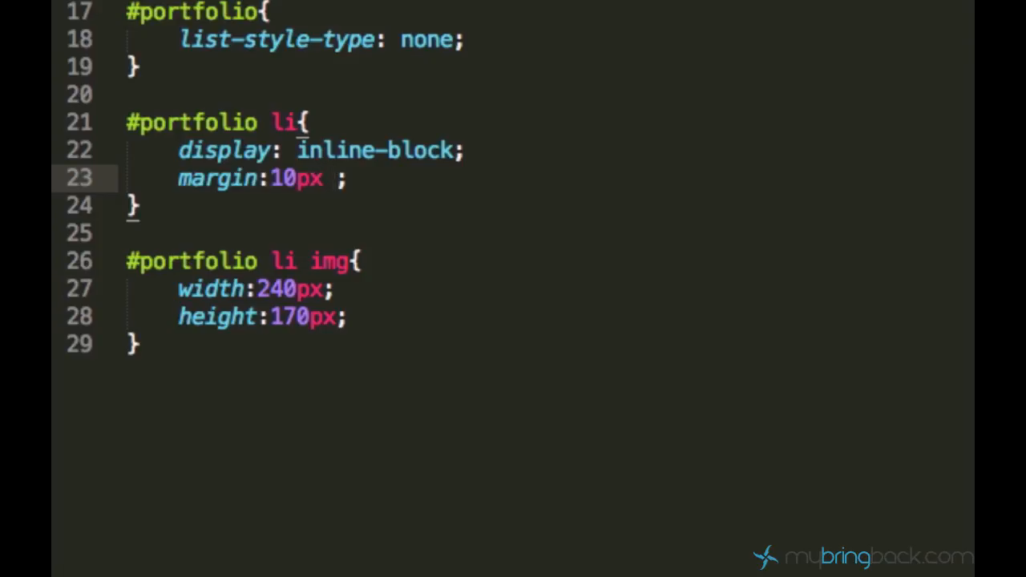
{"action": "type", "text": "5px 10px"}
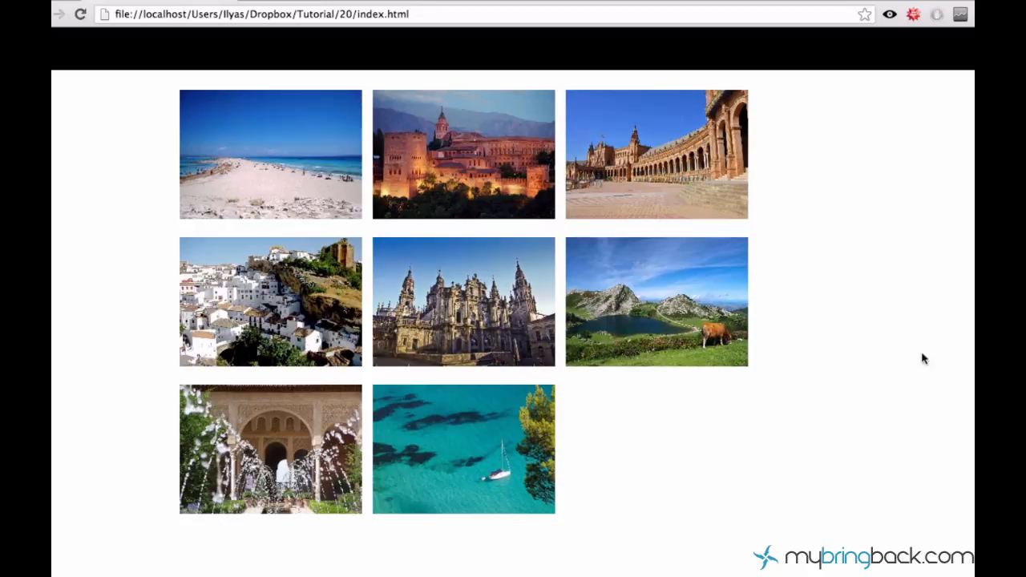
{"action": "mouse_move", "coordinate": [481, 180]}
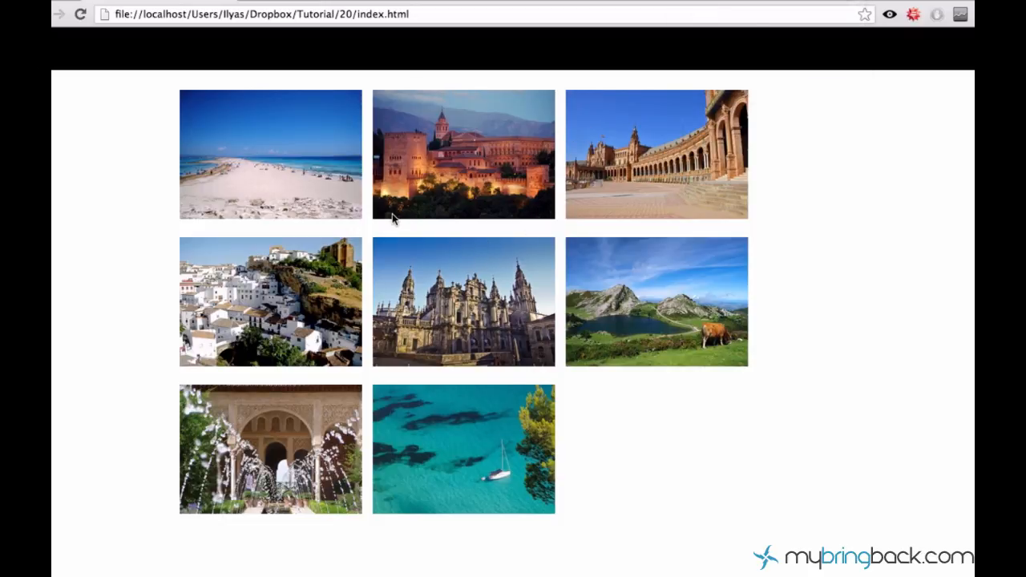
{"action": "mouse_move", "coordinate": [198, 49]}
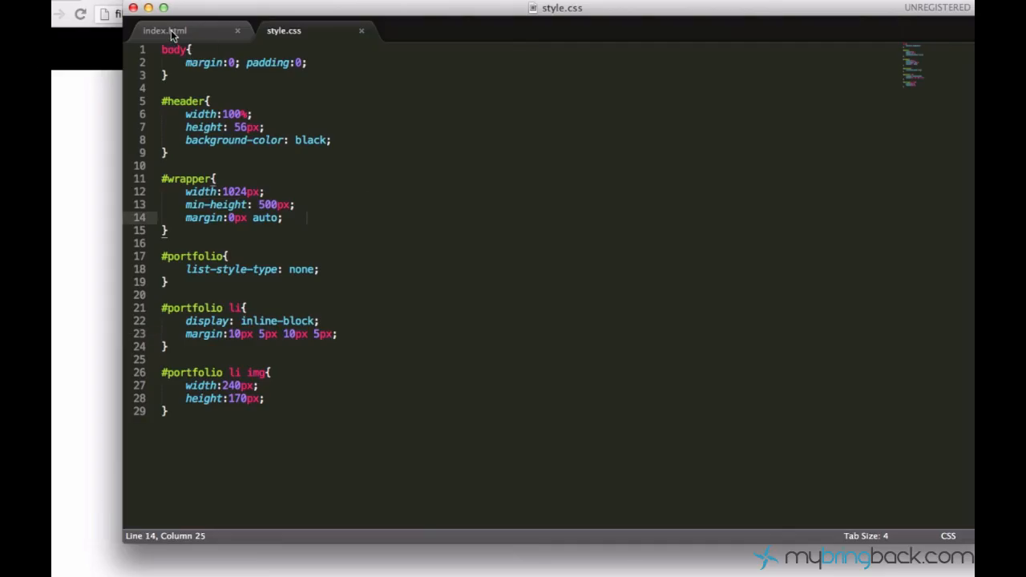
- Add a div with id "menu" in index.html and open a line inside it
{"action": "left_click", "coordinate": [170, 30]}
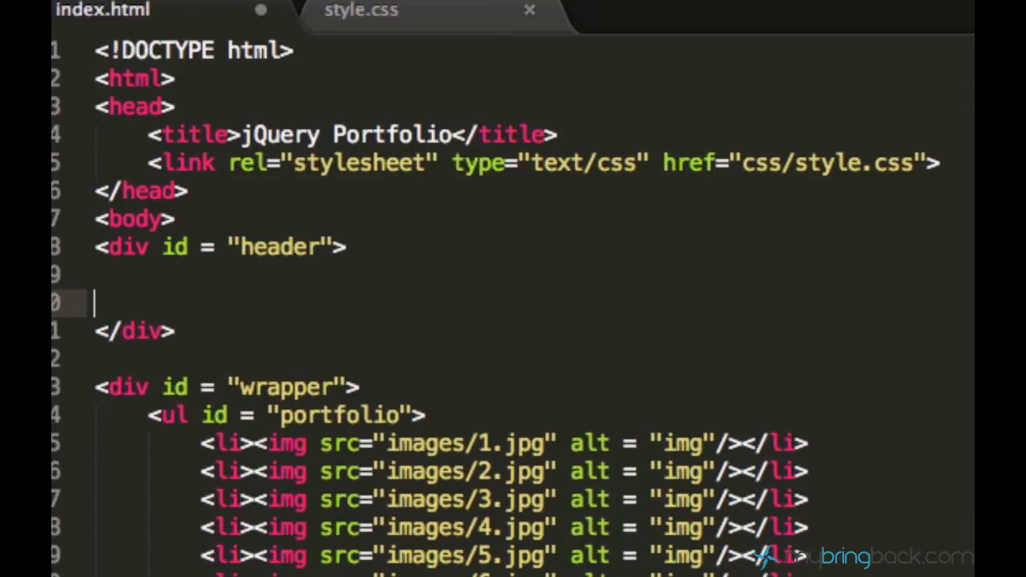
{"action": "type", "text": "<div></div>"}
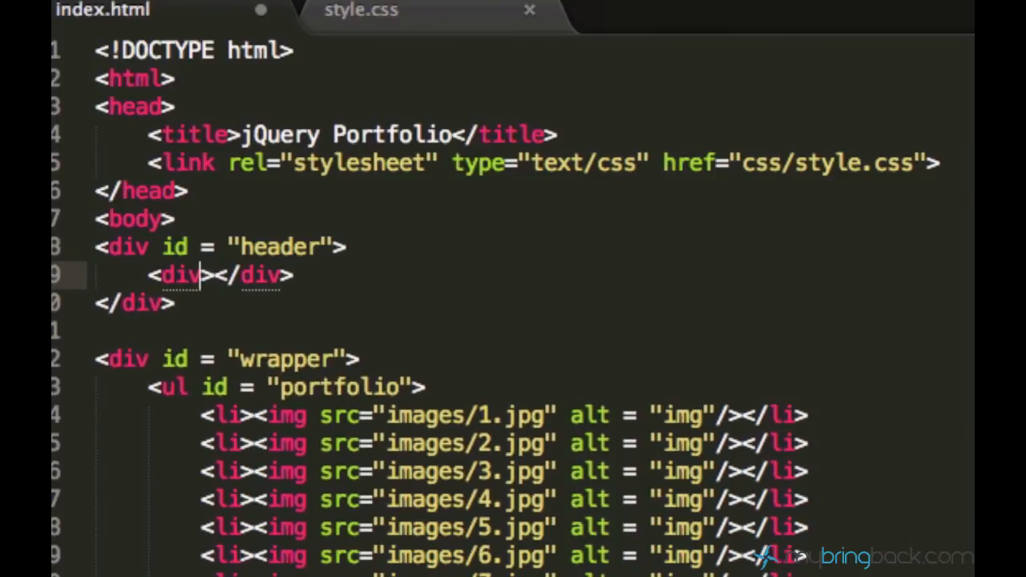
{"action": "type", "text": "id = \"\""}
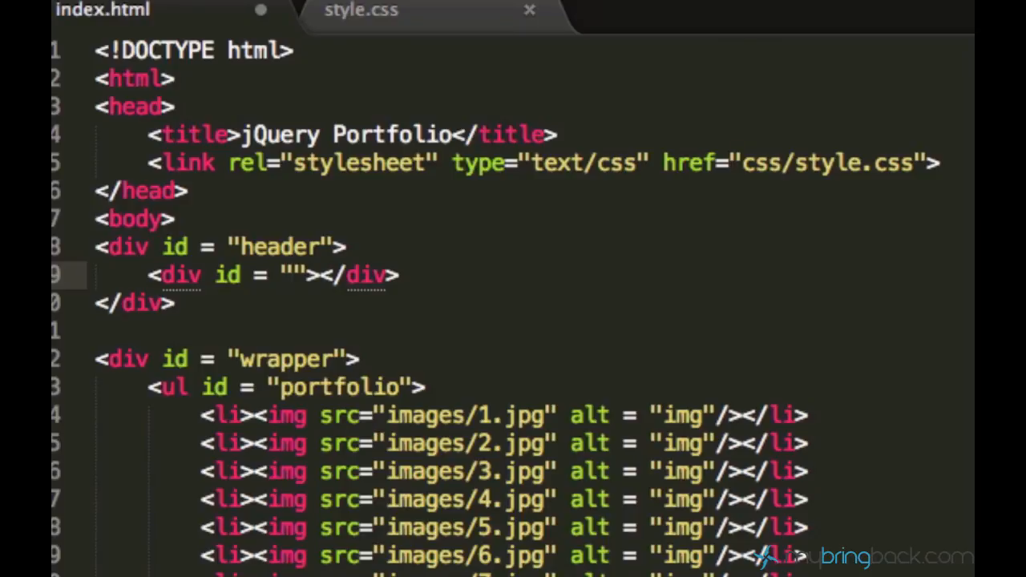
{"action": "type", "text": "m"}
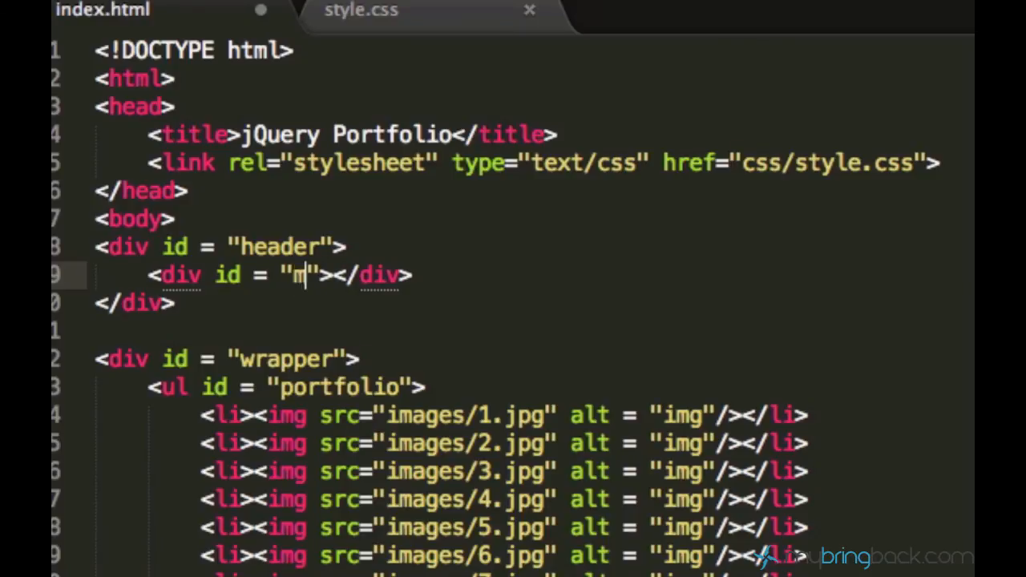
{"action": "type", "text": "enu"}
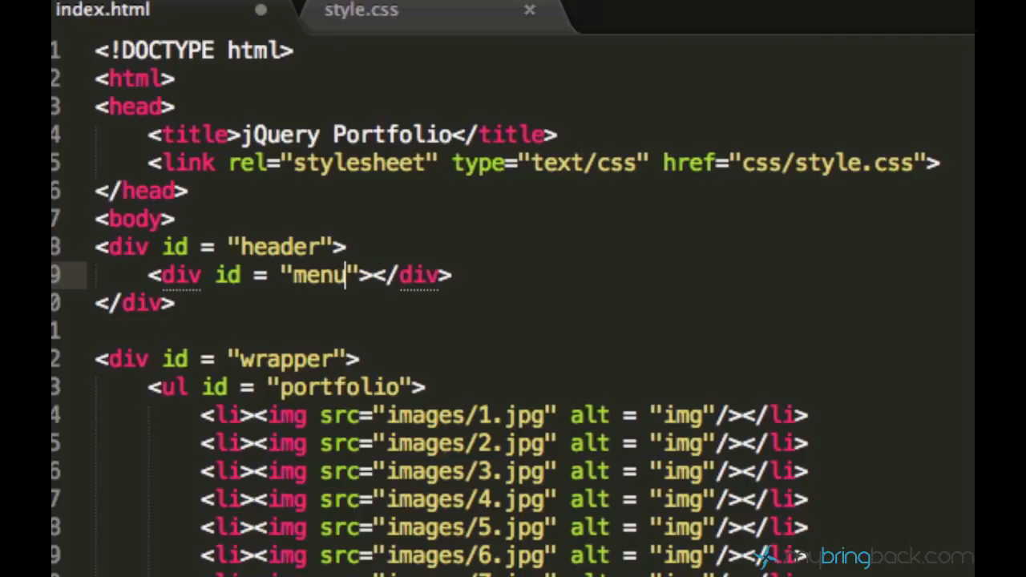
{"action": "key", "text": "Enter"}
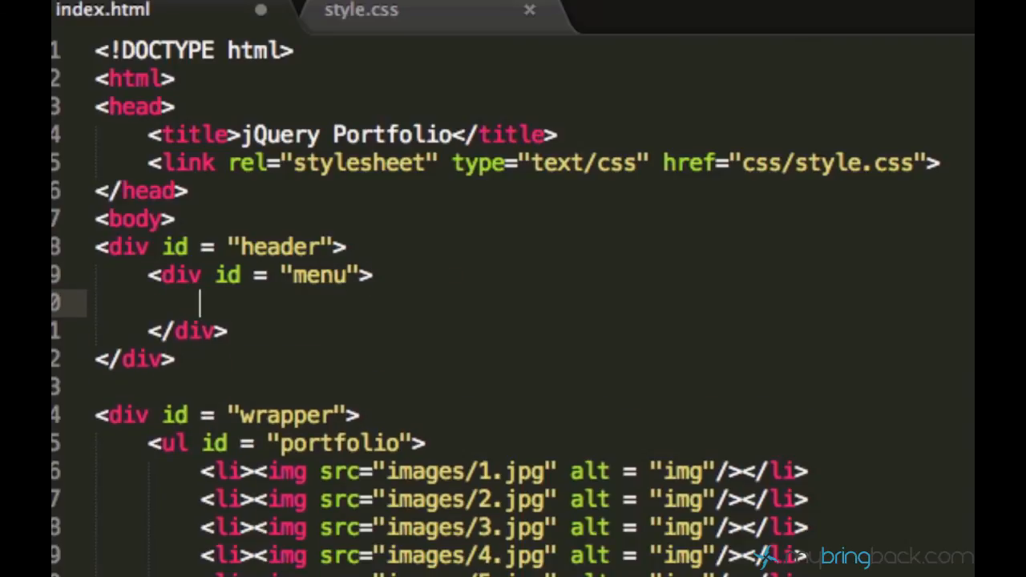
- Put a 'jQuery Portfolio' heading inside the menu div
{"action": "type", "text": "h1"}
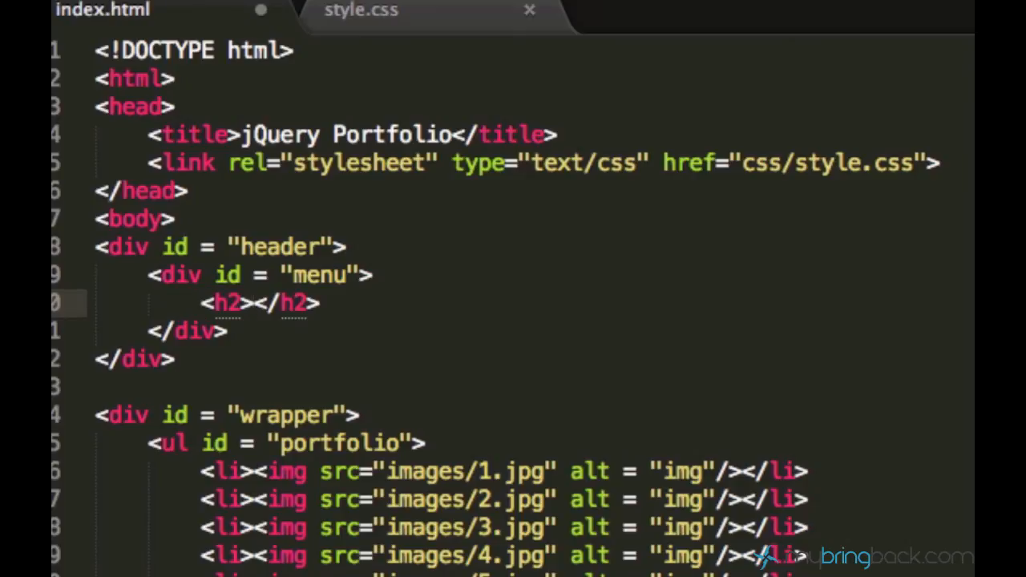
{"action": "type", "text": "jQuery Portfo"}
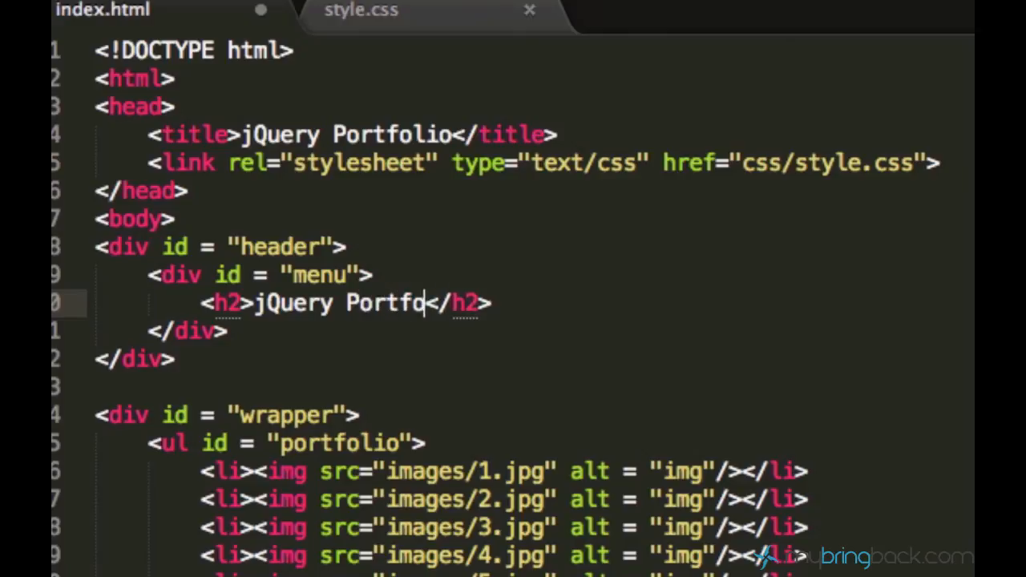
{"action": "type", "text": "lio"}
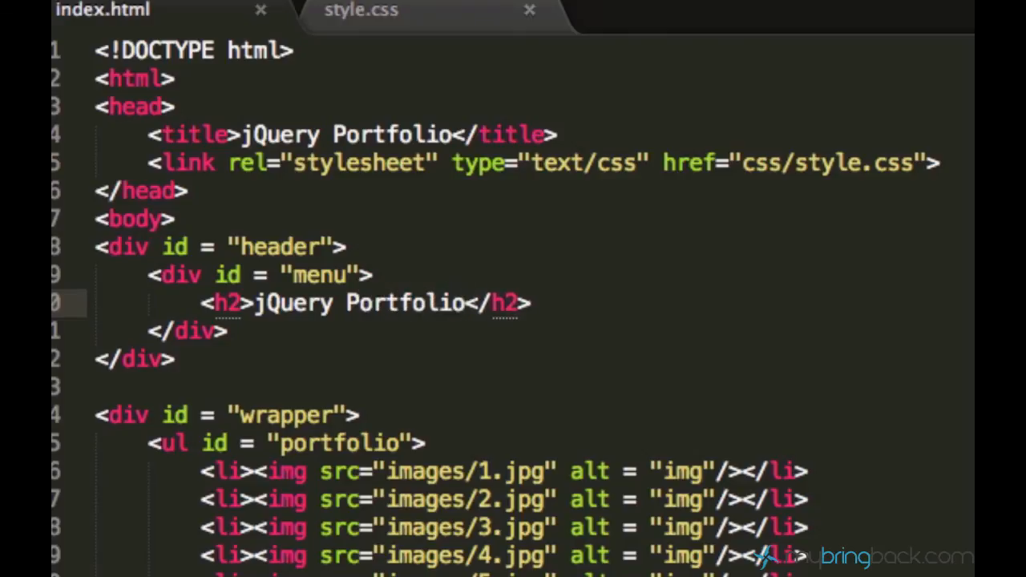
{"action": "mouse_move", "coordinate": [424, 110]}
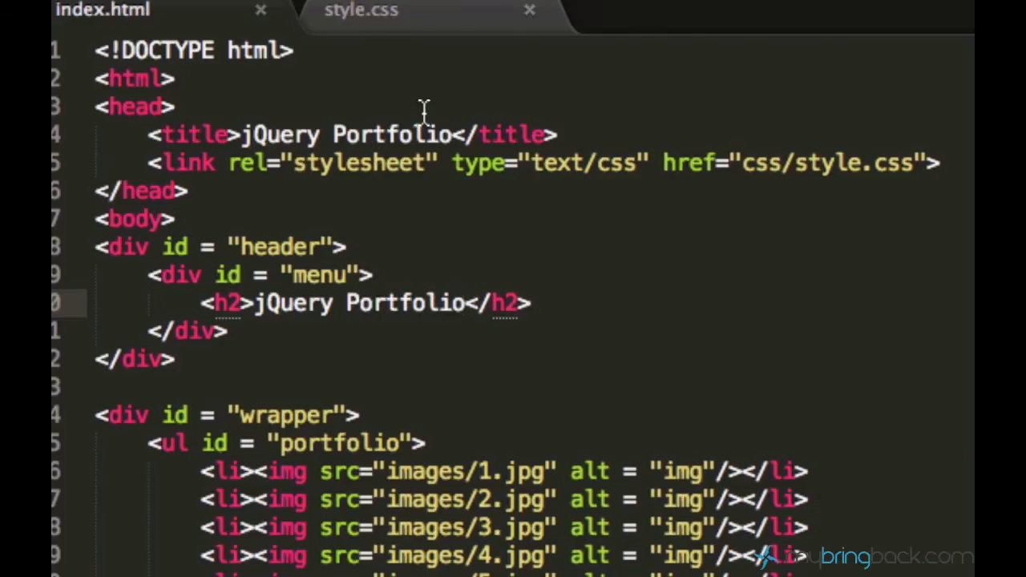
{"action": "left_click", "coordinate": [359, 10]}
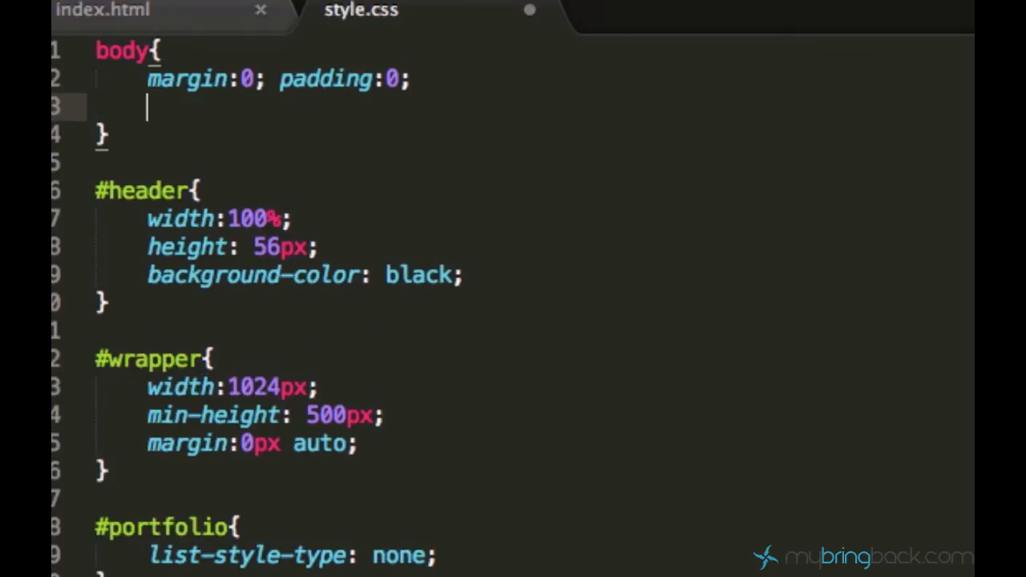
- Set the body font-family to arial, sans-serif
{"action": "type", "text": "font"}
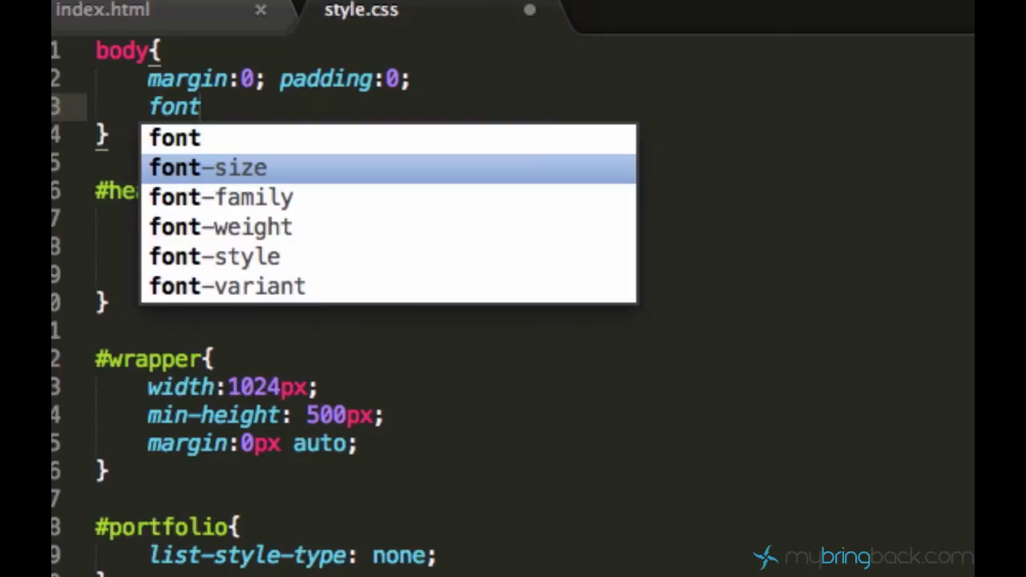
{"action": "type", "text": "-fa"}
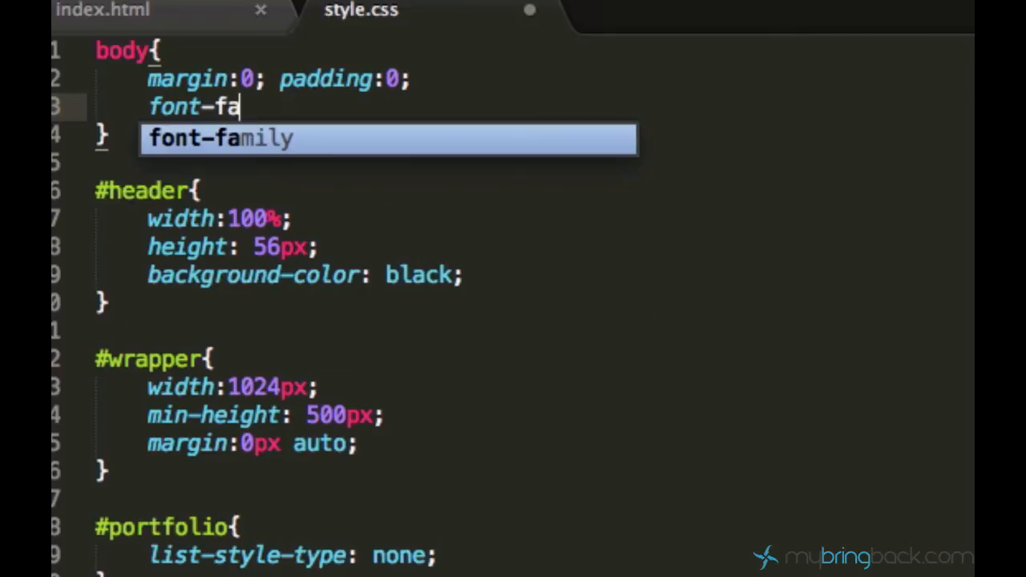
{"action": "type", "text": "mily: aria"}
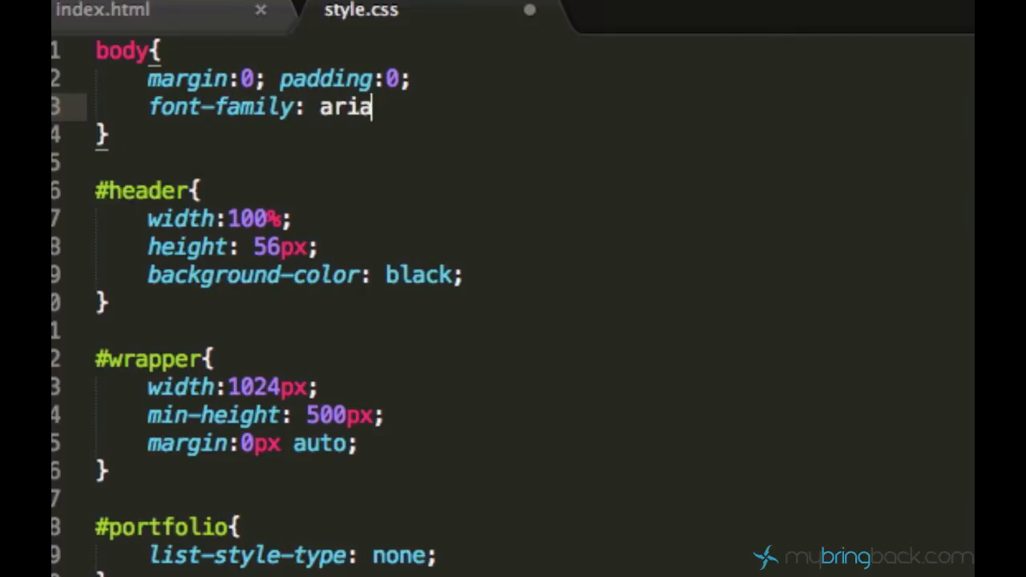
{"action": "type", "text": "l, sans-"}
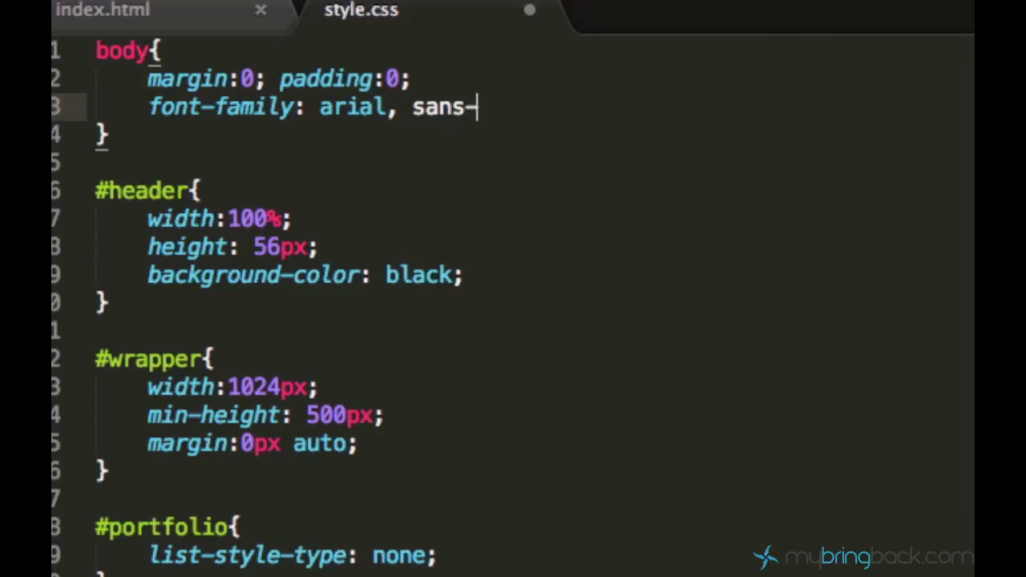
{"action": "type", "text": "serif;"}
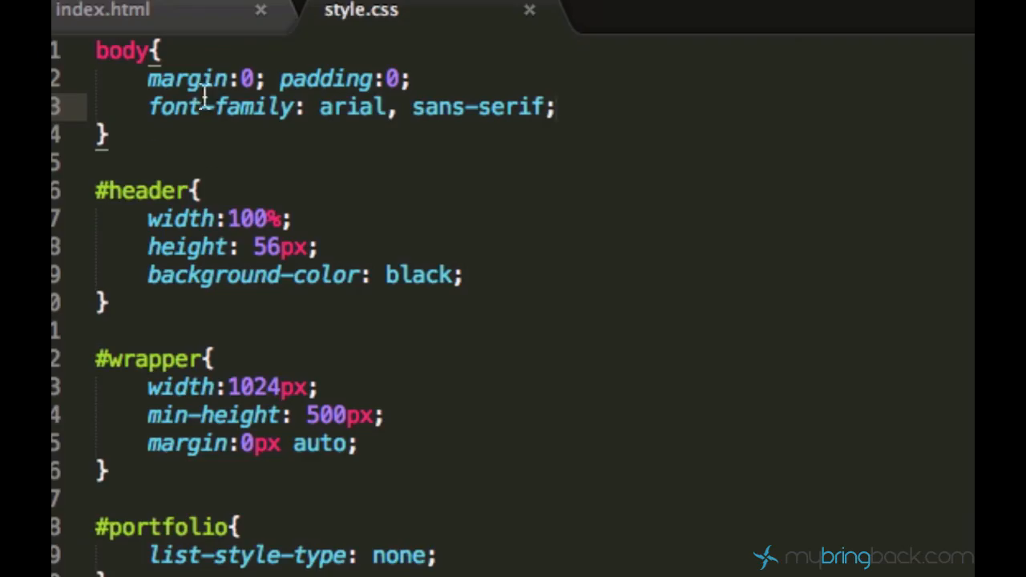
- Give #menu white text color and add an h2 margin rule
{"action": "left_click", "coordinate": [109, 12]}
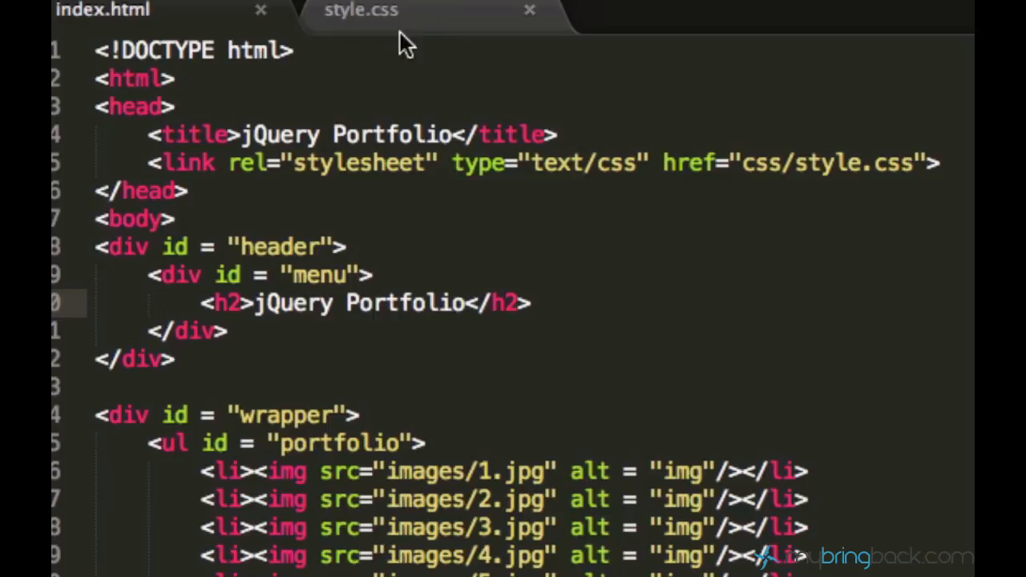
{"action": "left_click", "coordinate": [357, 11]}
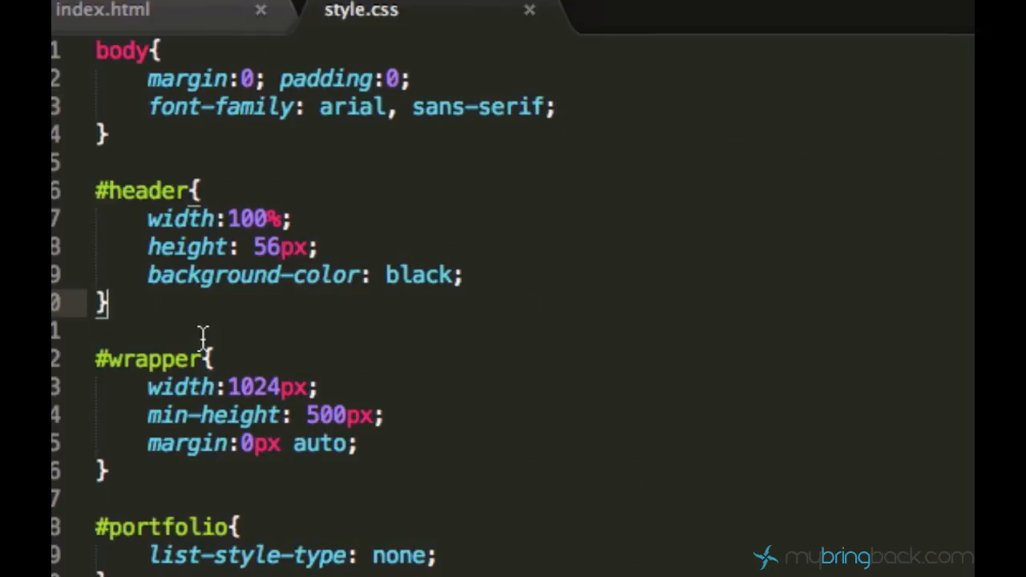
{"action": "mouse_move", "coordinate": [221, 343]}
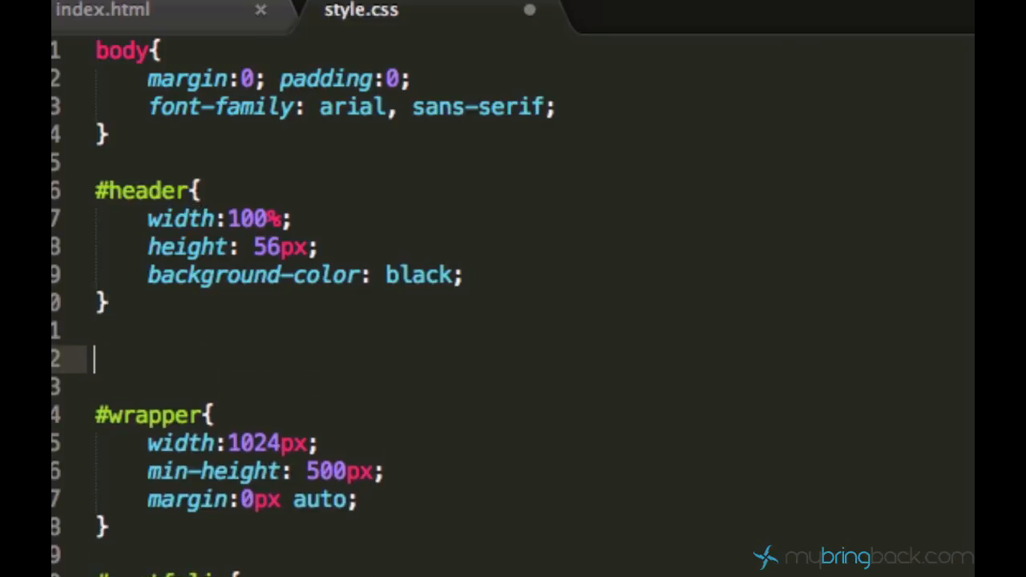
{"action": "type", "text": "#he"}
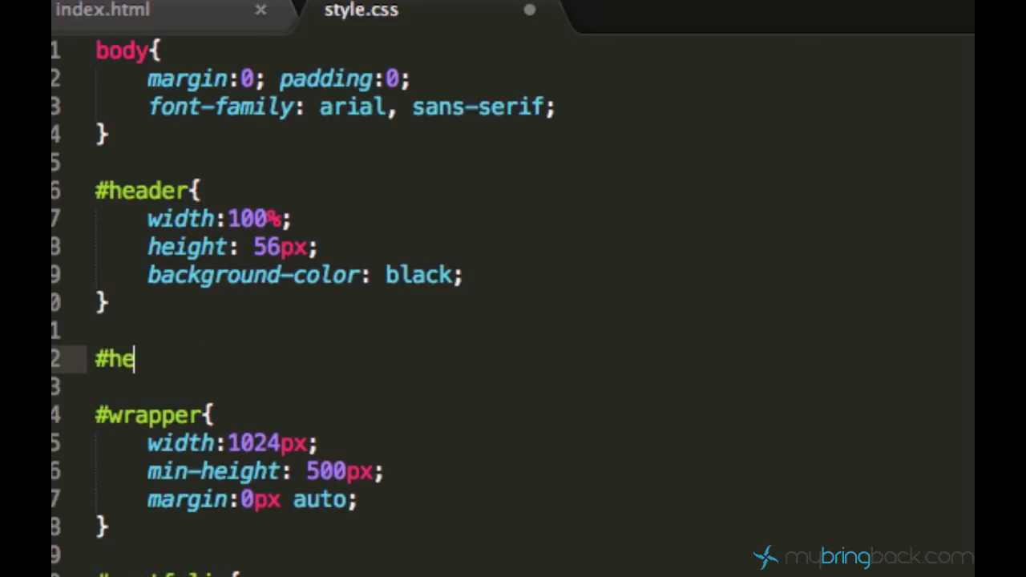
{"action": "left_click", "coordinate": [121, 14]}
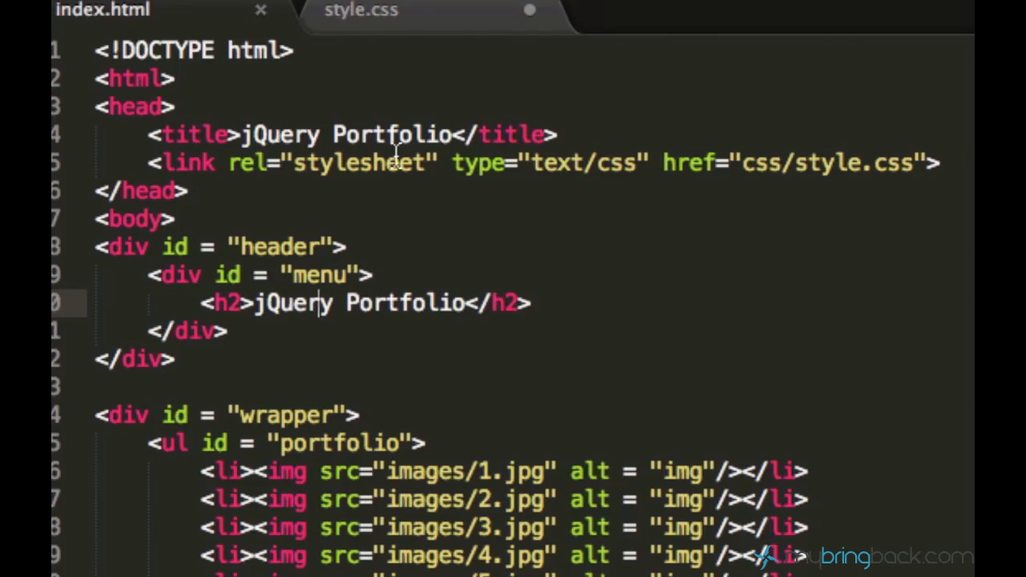
{"action": "left_click", "coordinate": [361, 11]}
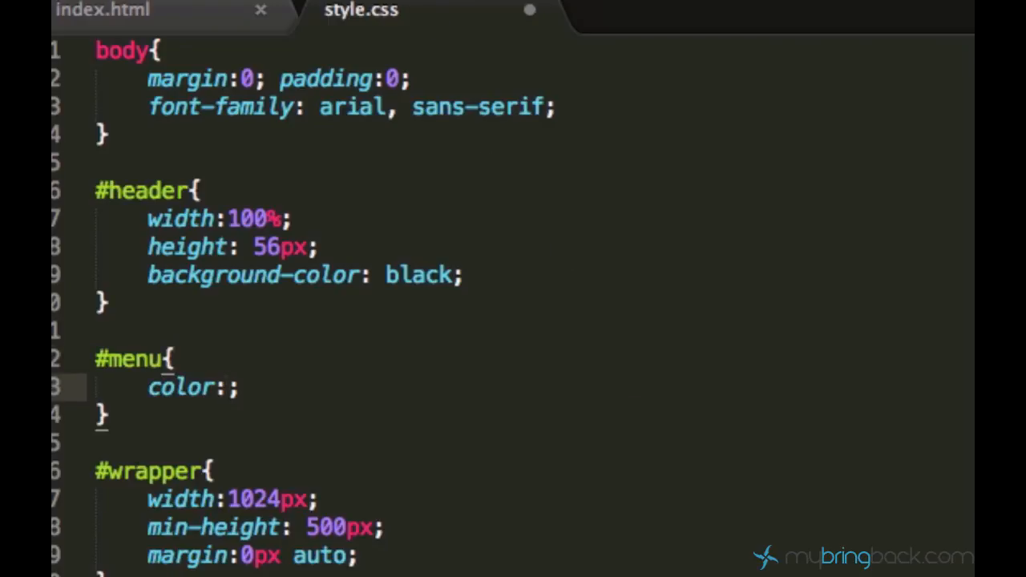
{"action": "type", "text": "white"}
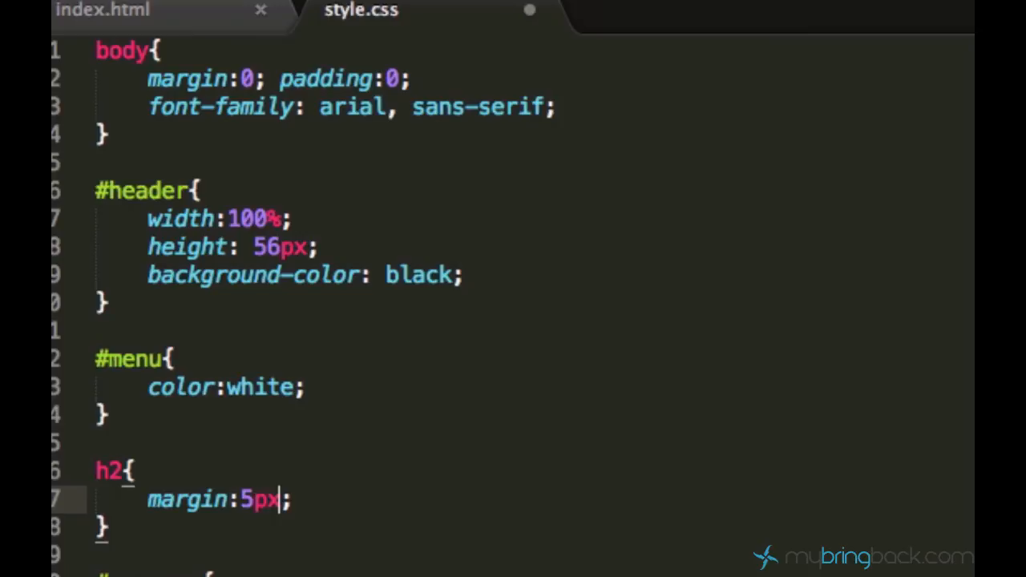
{"action": "type", "text": "0"}
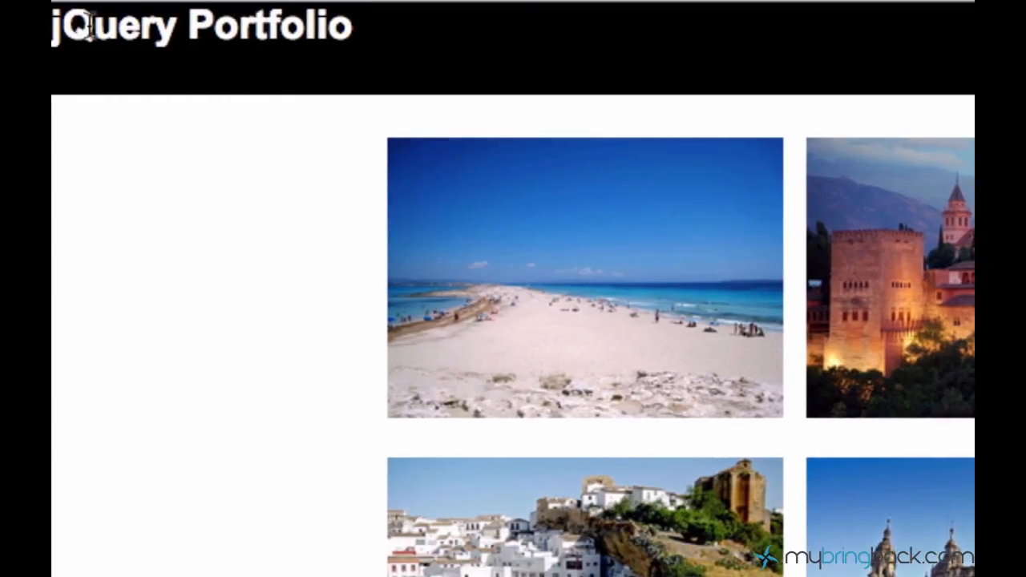
- Reload the portfolio page in Chrome to check the white 'jQuery Portfolio' title on black
{"action": "double_click", "coordinate": [313, 31]}
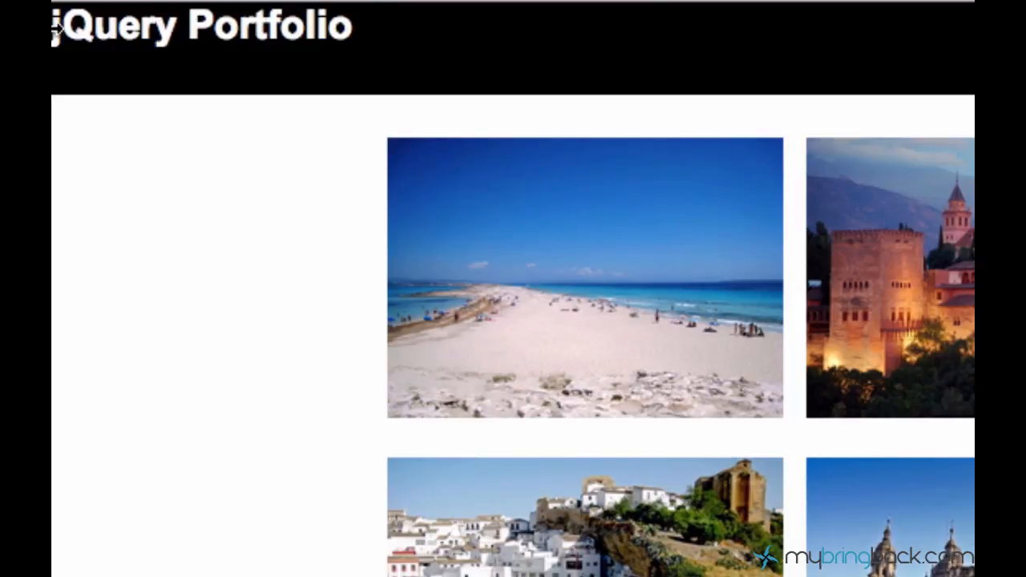
{"action": "mouse_move", "coordinate": [422, 227]}
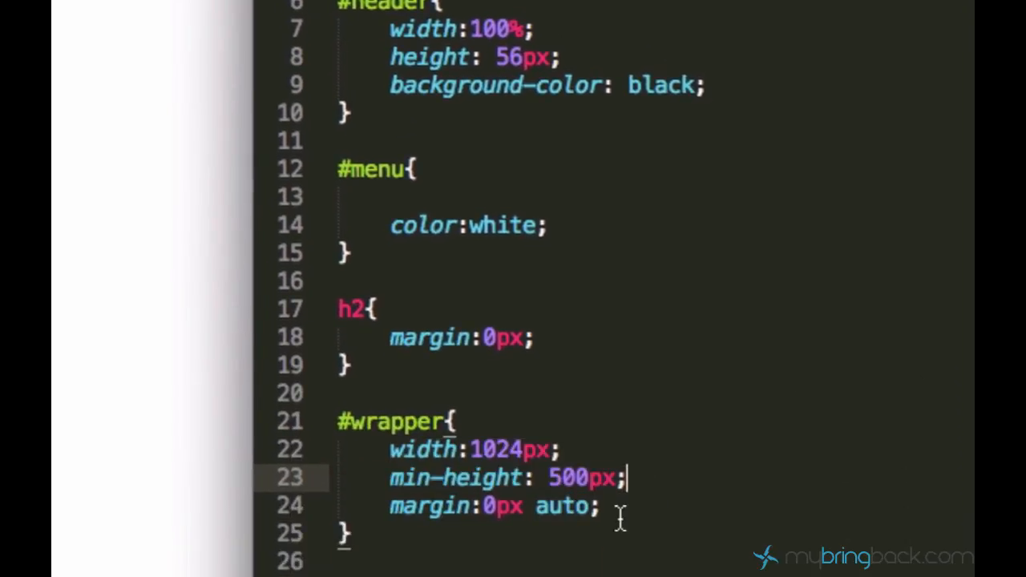
- Select the h2 margin declaration in style.css to change it to 0px
{"action": "left_click_drag", "start_coordinate": [389, 449], "coordinate": [598, 505]}
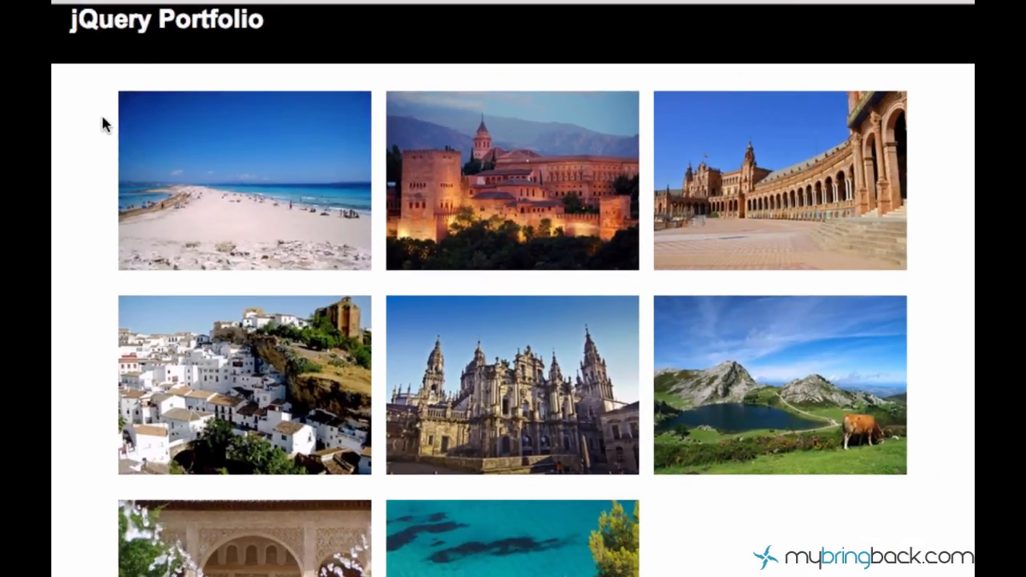
{"action": "mouse_move", "coordinate": [202, 68]}
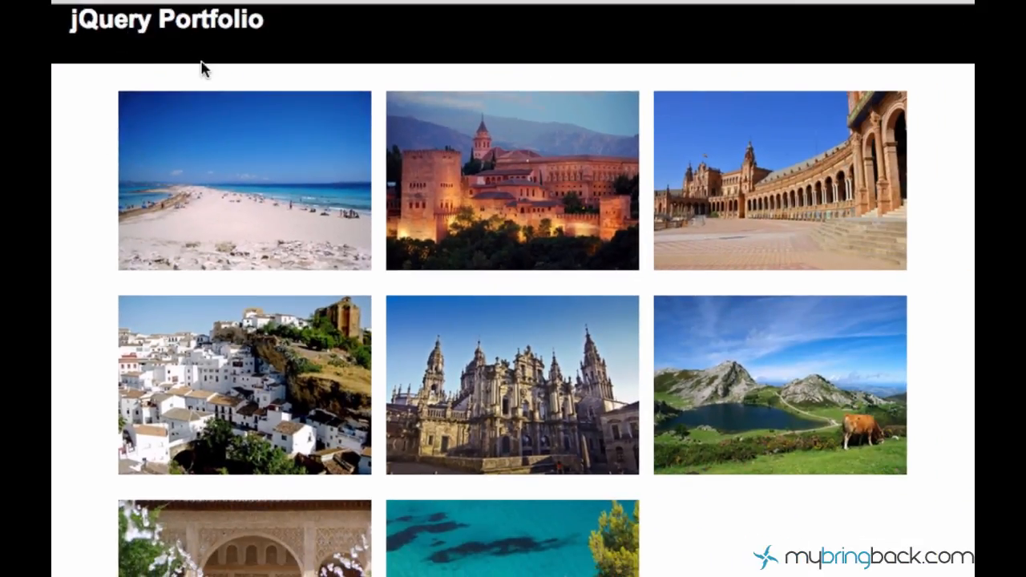
{"action": "mouse_move", "coordinate": [600, 291]}
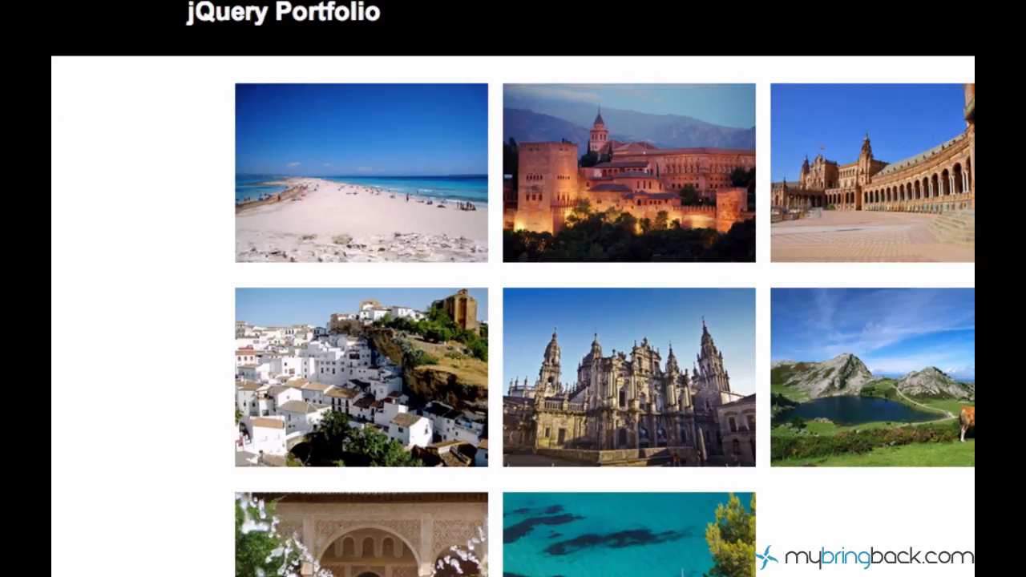
{"action": "mouse_move", "coordinate": [126, 180]}
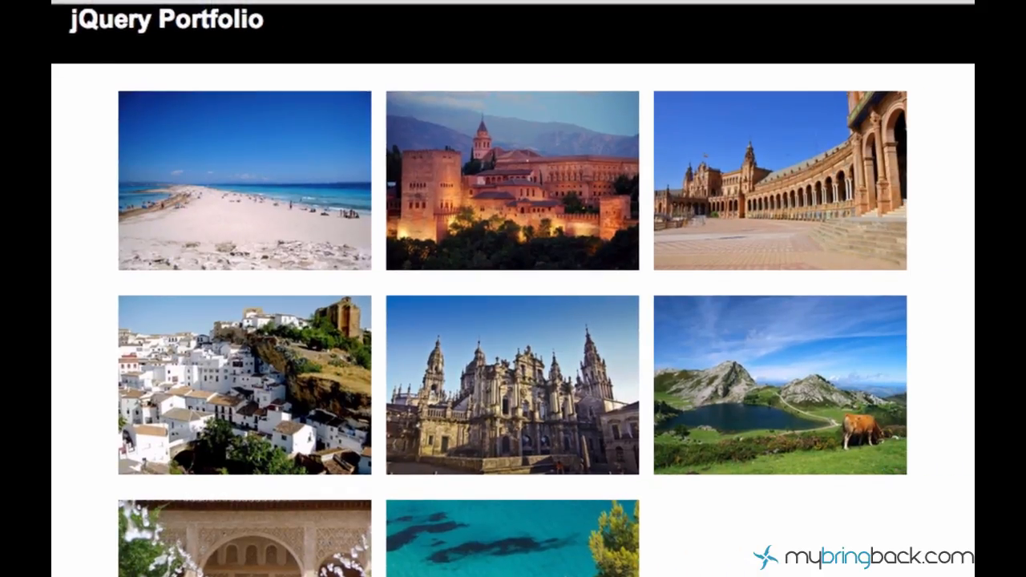
{"action": "mouse_move", "coordinate": [263, 190]}
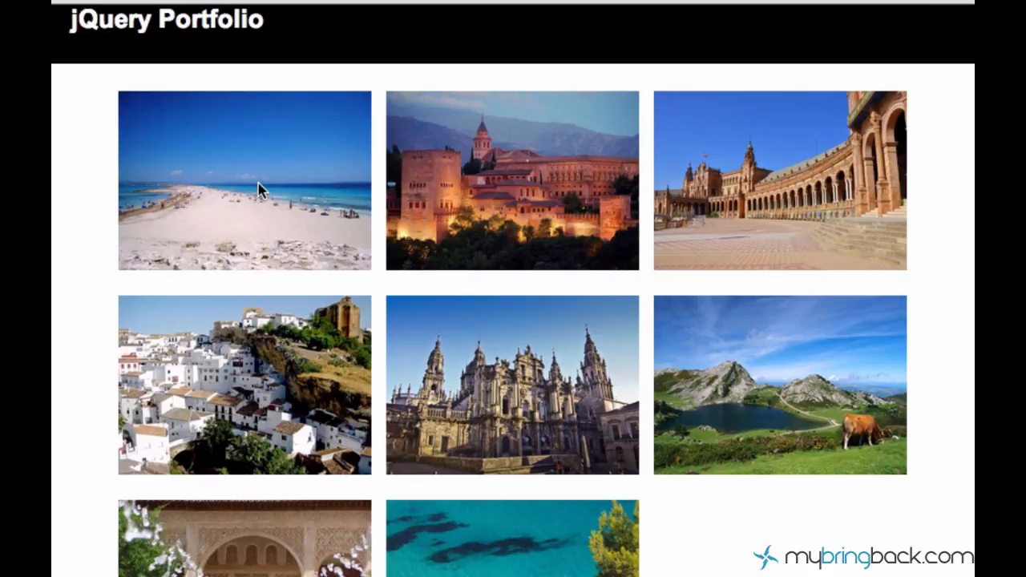
{"action": "mouse_move", "coordinate": [771, 182]}
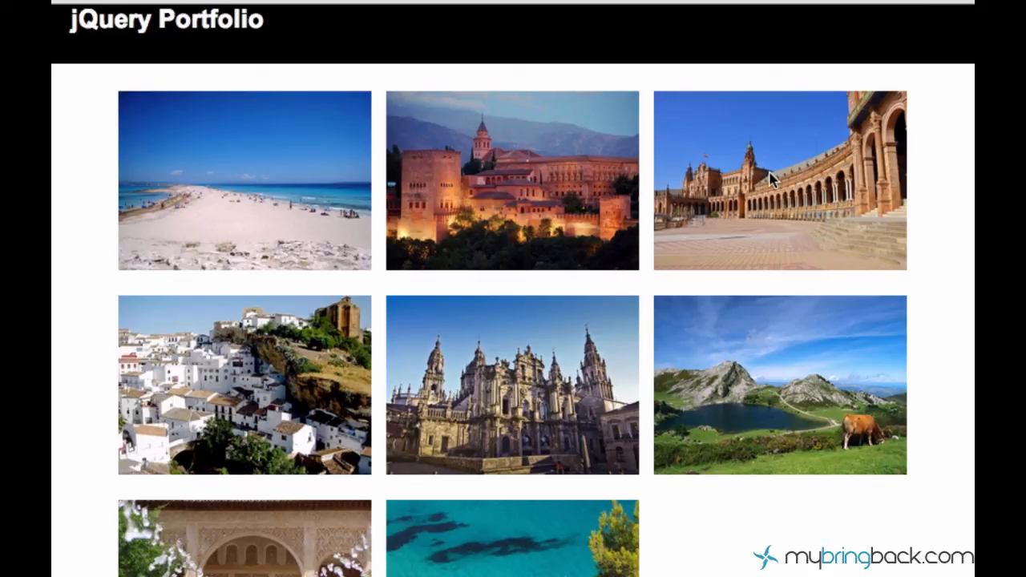